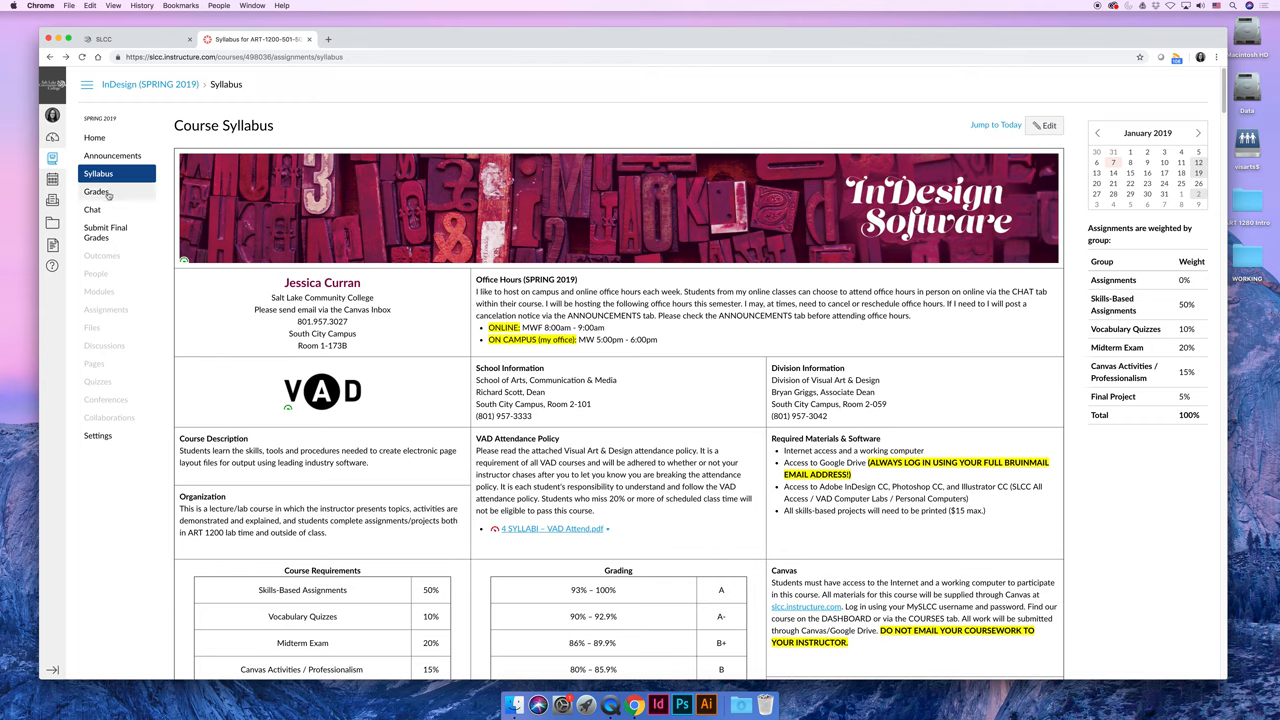
pyautogui.moveTo(96, 191)
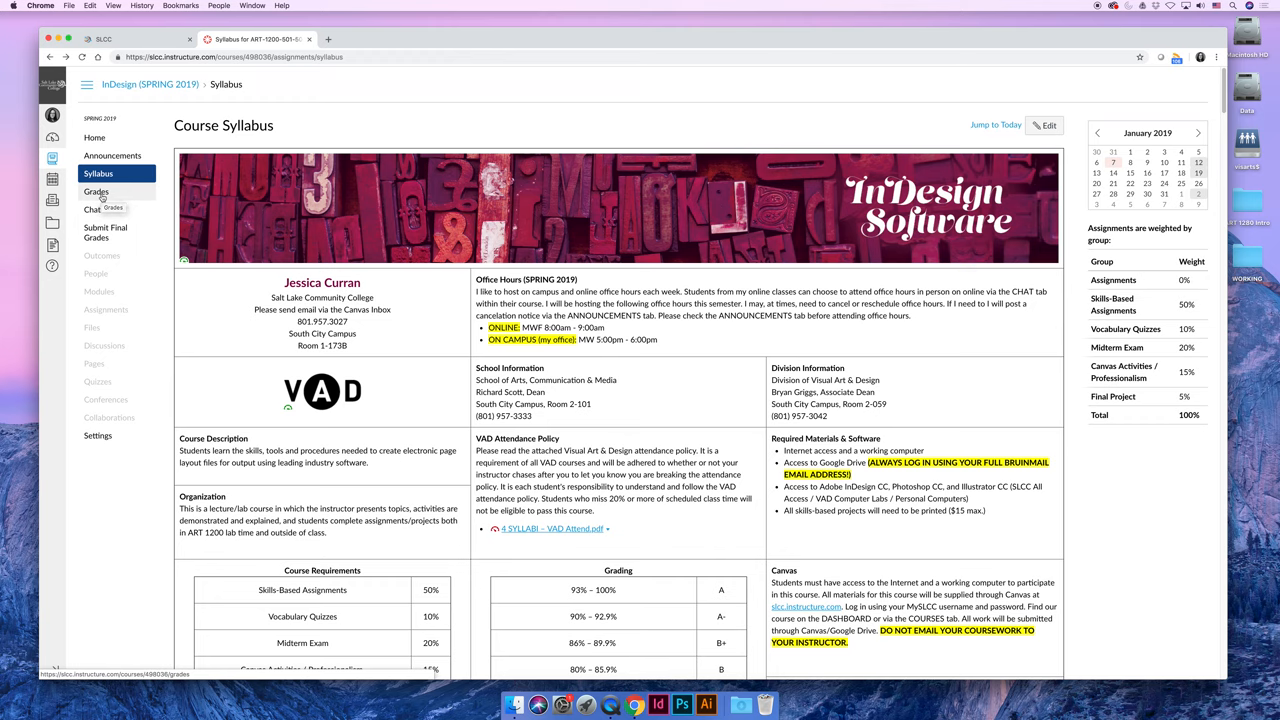
pyautogui.moveTo(92, 209)
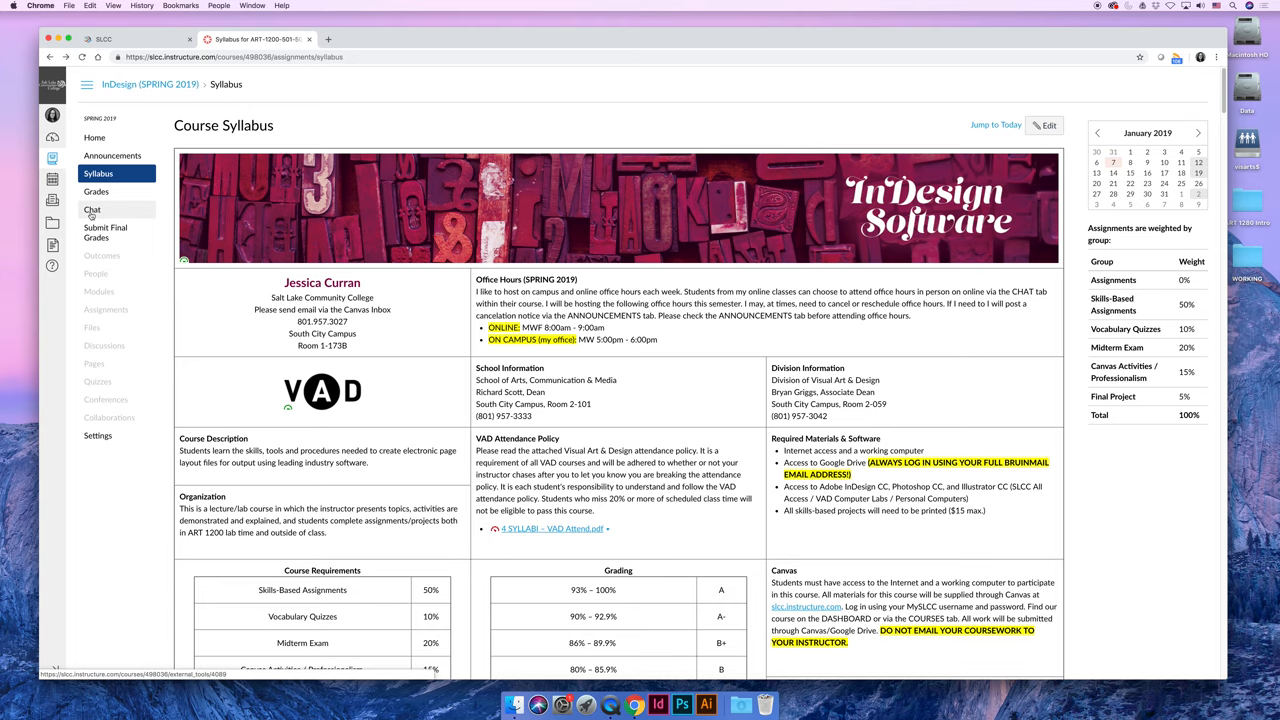
# Step: Read the course Chat's instructor answers about Adobe software access, then head back Home
pyautogui.click(92, 209)
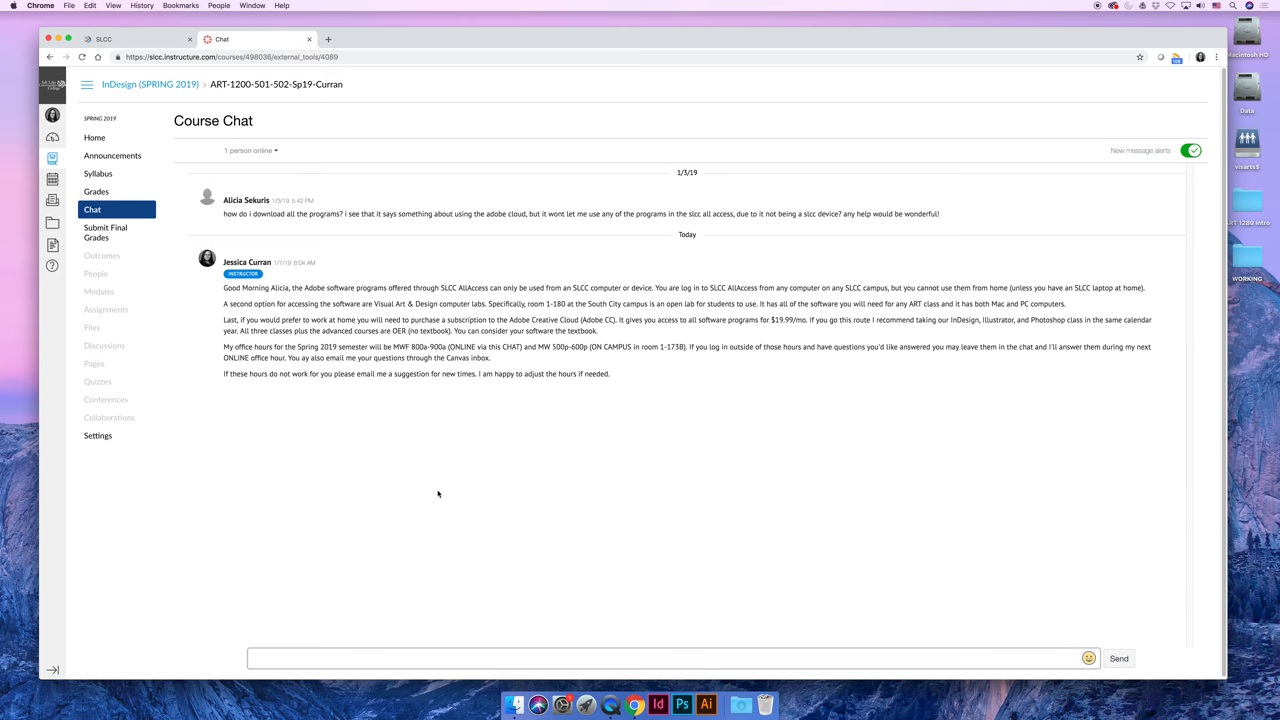
pyautogui.moveTo(354, 262)
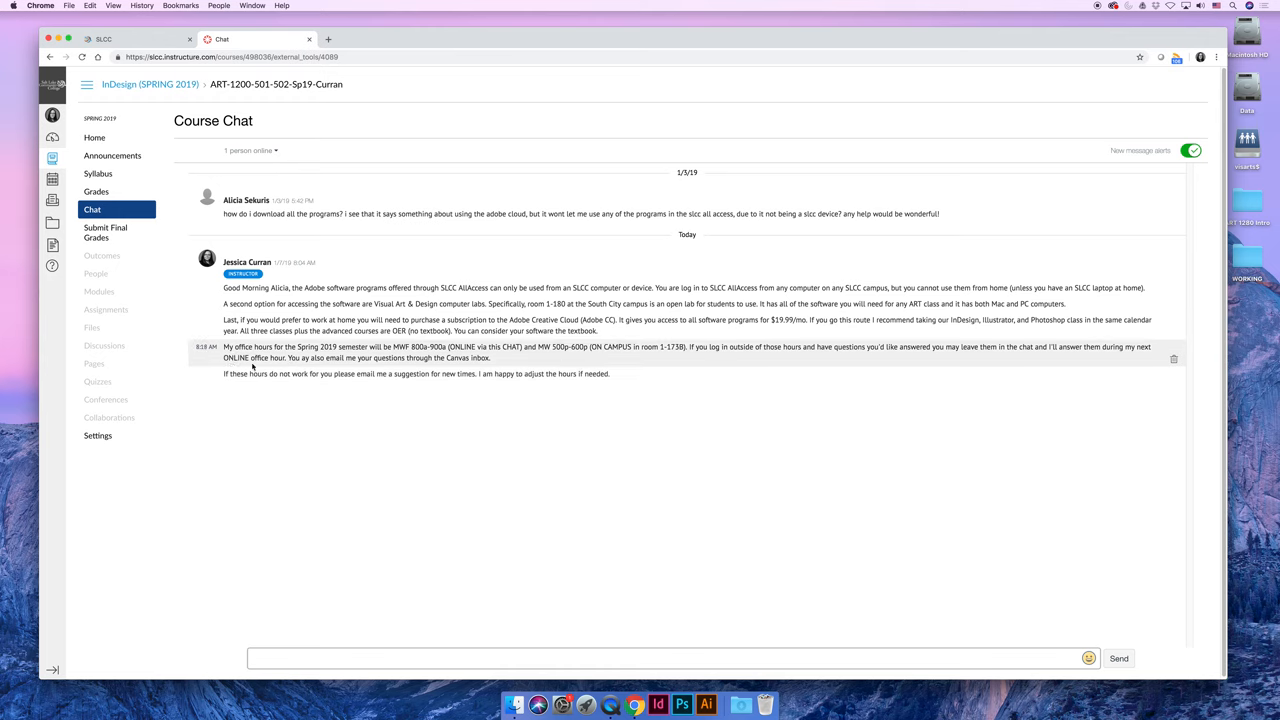
pyautogui.moveTo(678, 375)
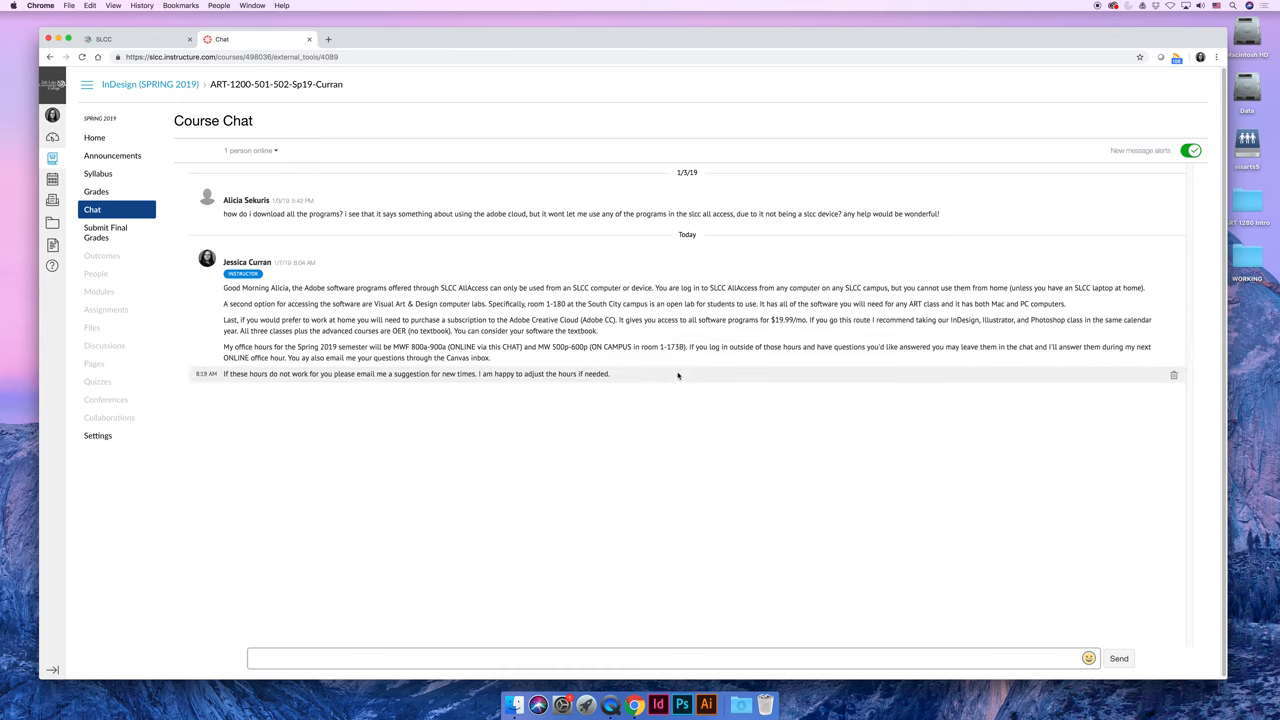
pyautogui.moveTo(592, 523)
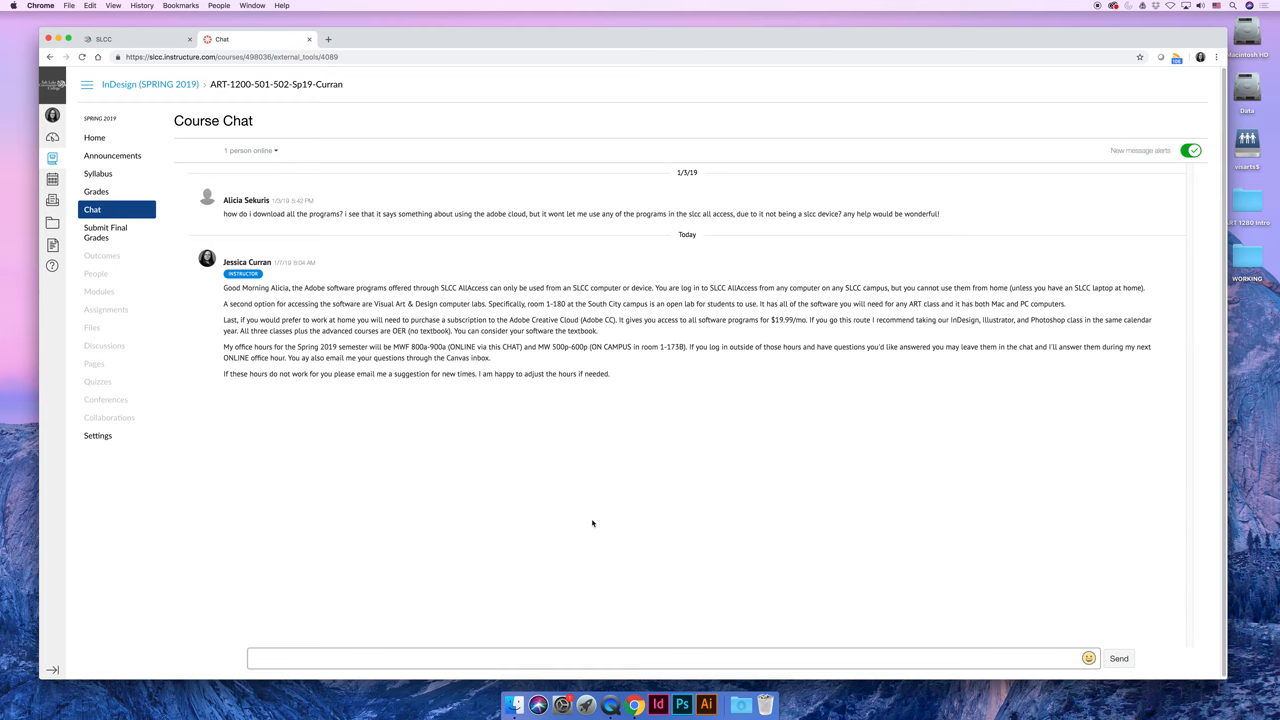
pyautogui.click(94, 137)
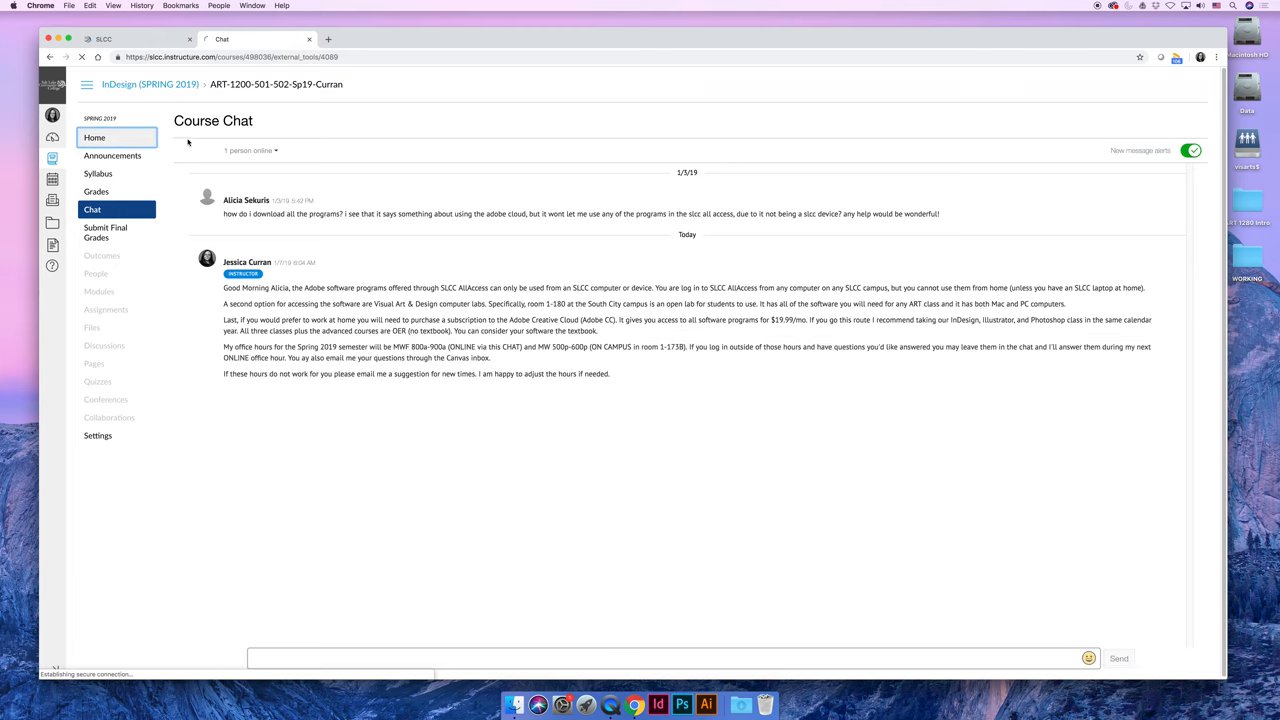
# Step: Load the InDesign course home page showing the Start Here introduction and to-do items
pyautogui.click(94, 137)
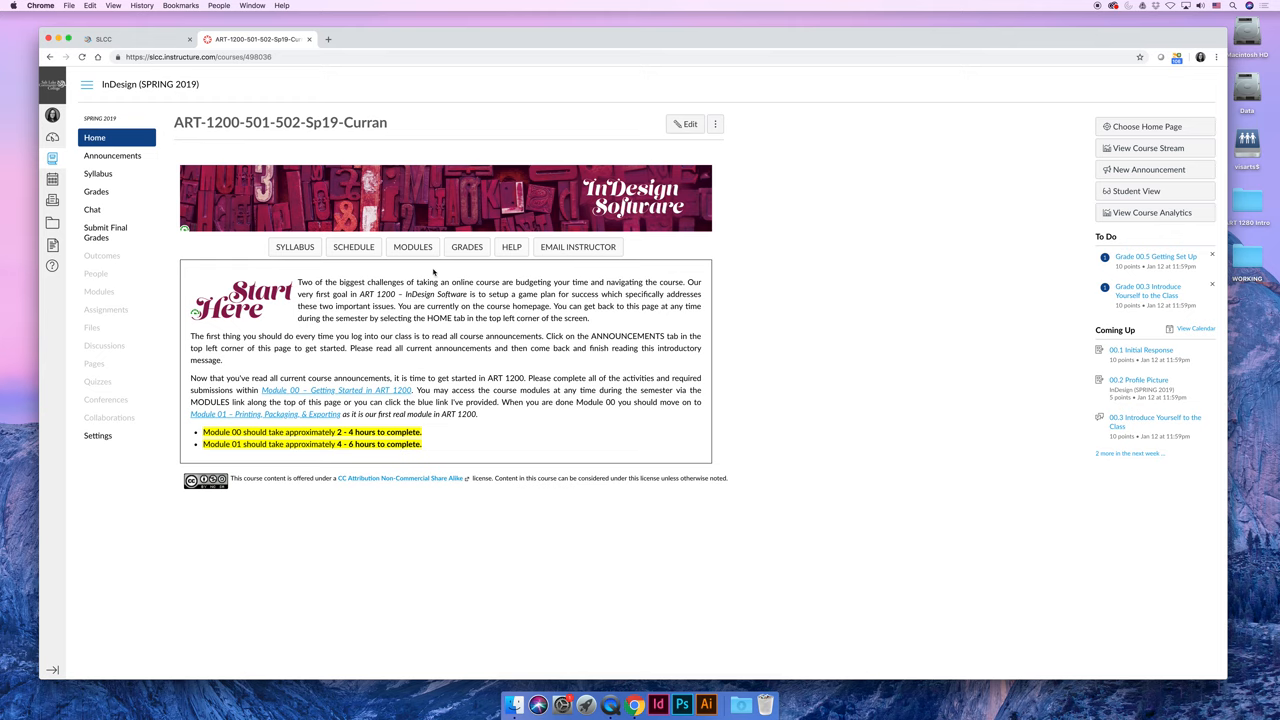
pyautogui.moveTo(308, 277)
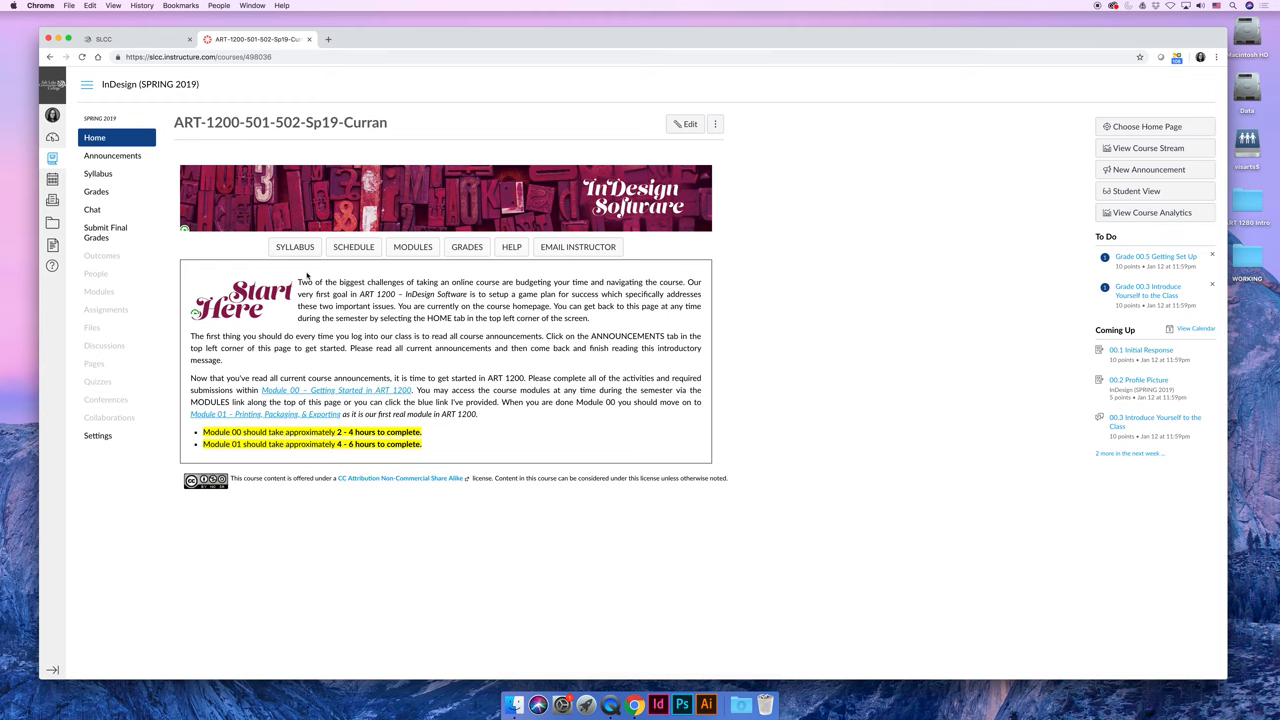
pyautogui.moveTo(294, 247)
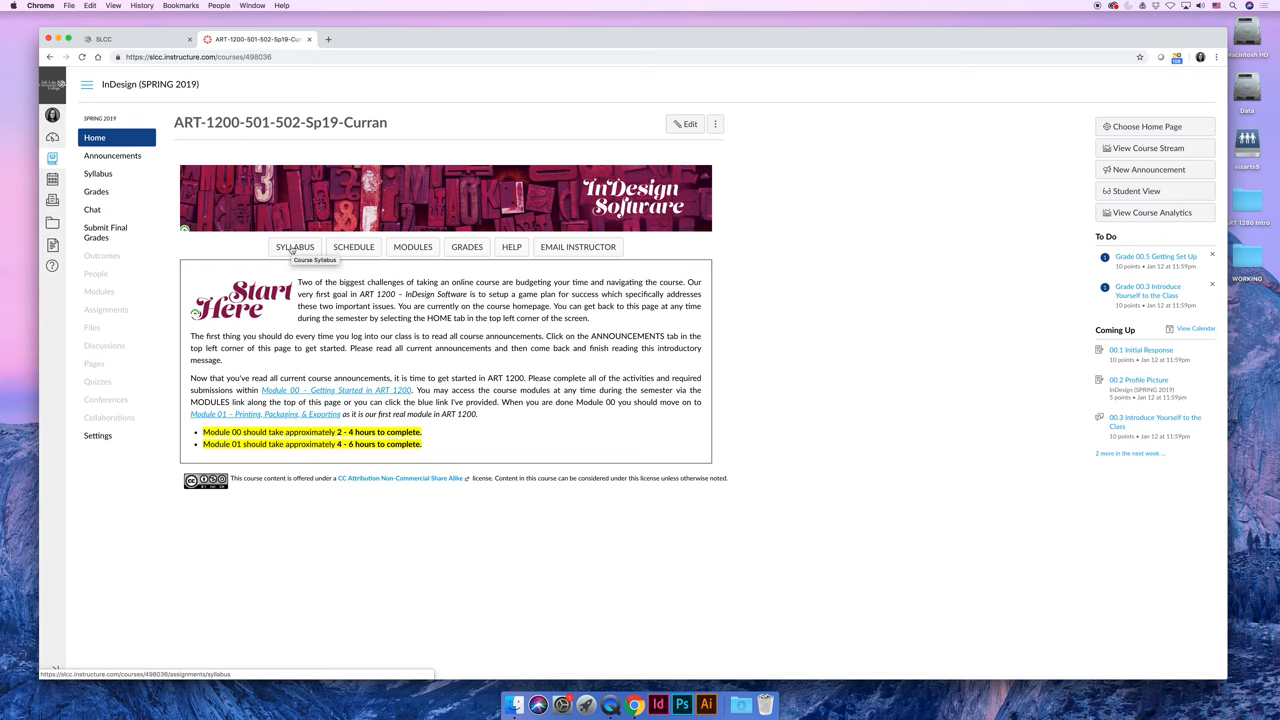
pyautogui.moveTo(353, 247)
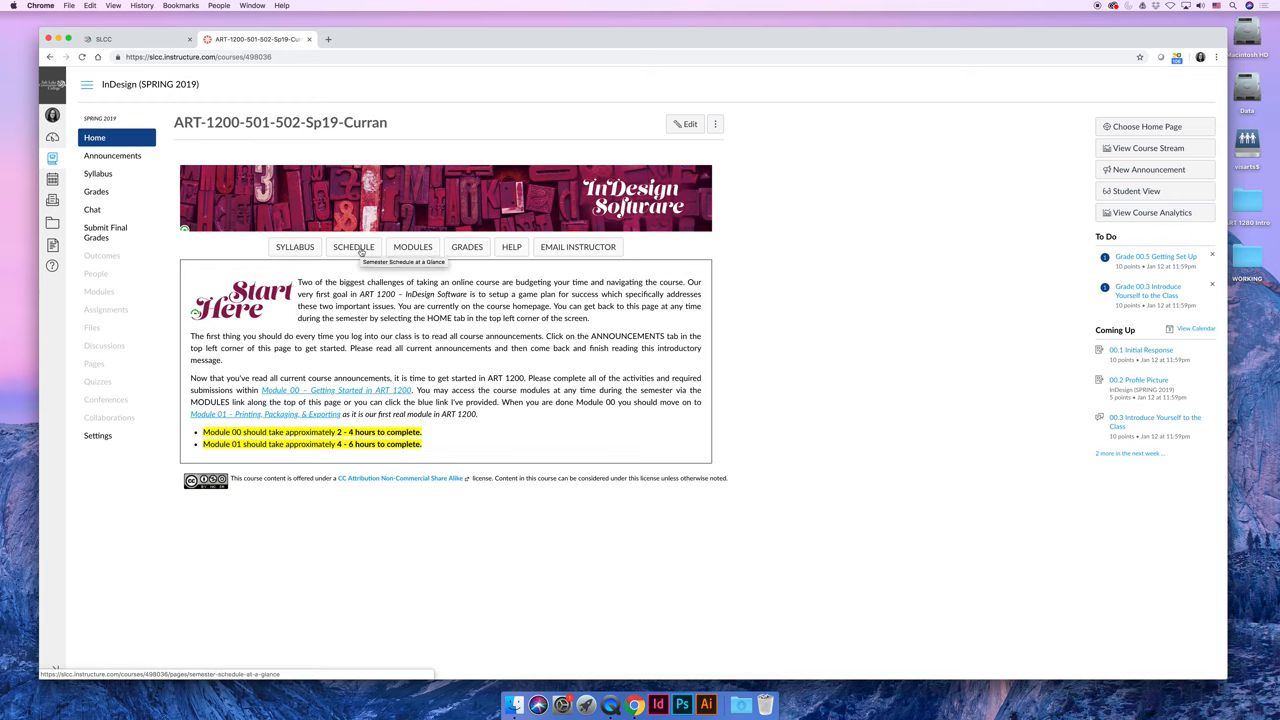
pyautogui.click(353, 247)
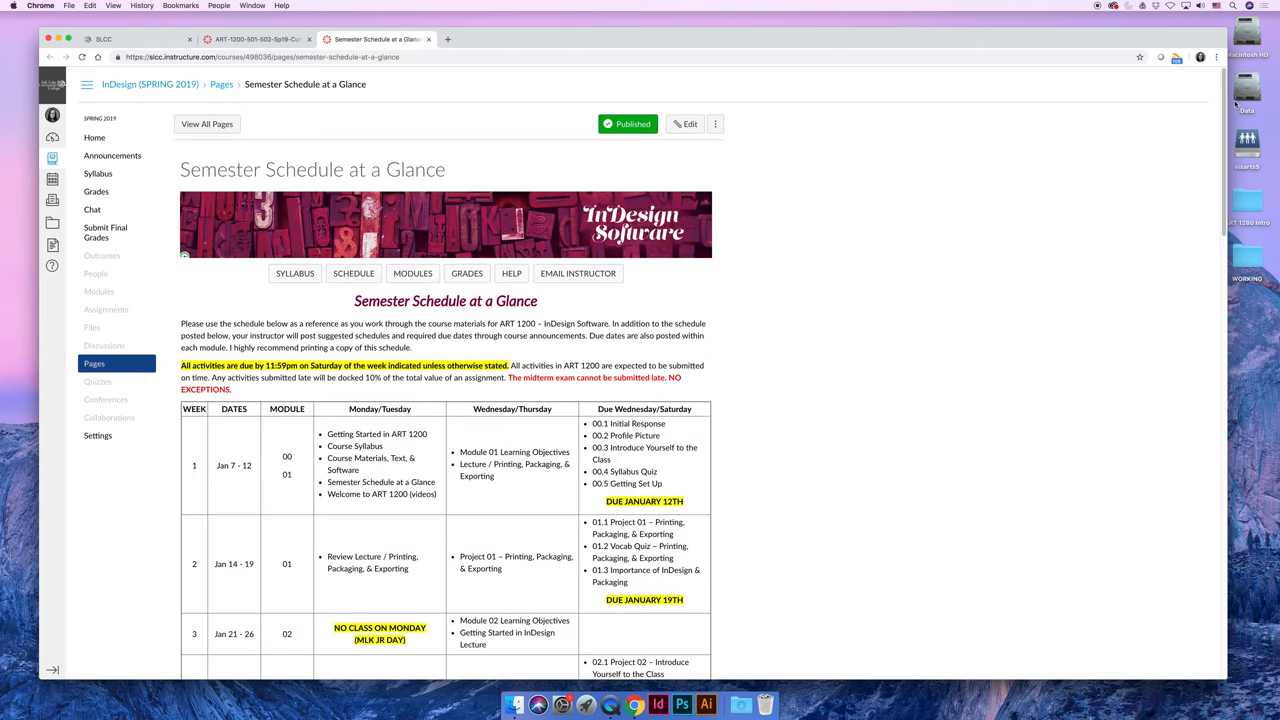
pyautogui.scroll(-3)
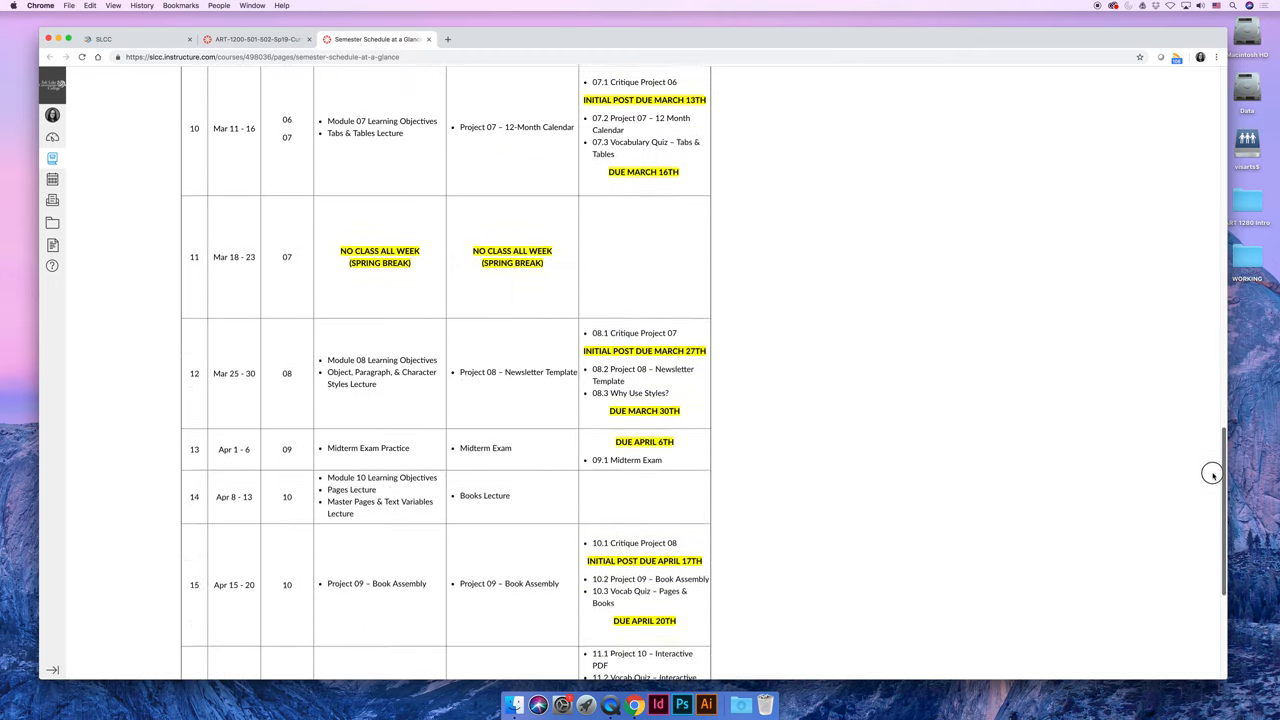
pyautogui.scroll(3)
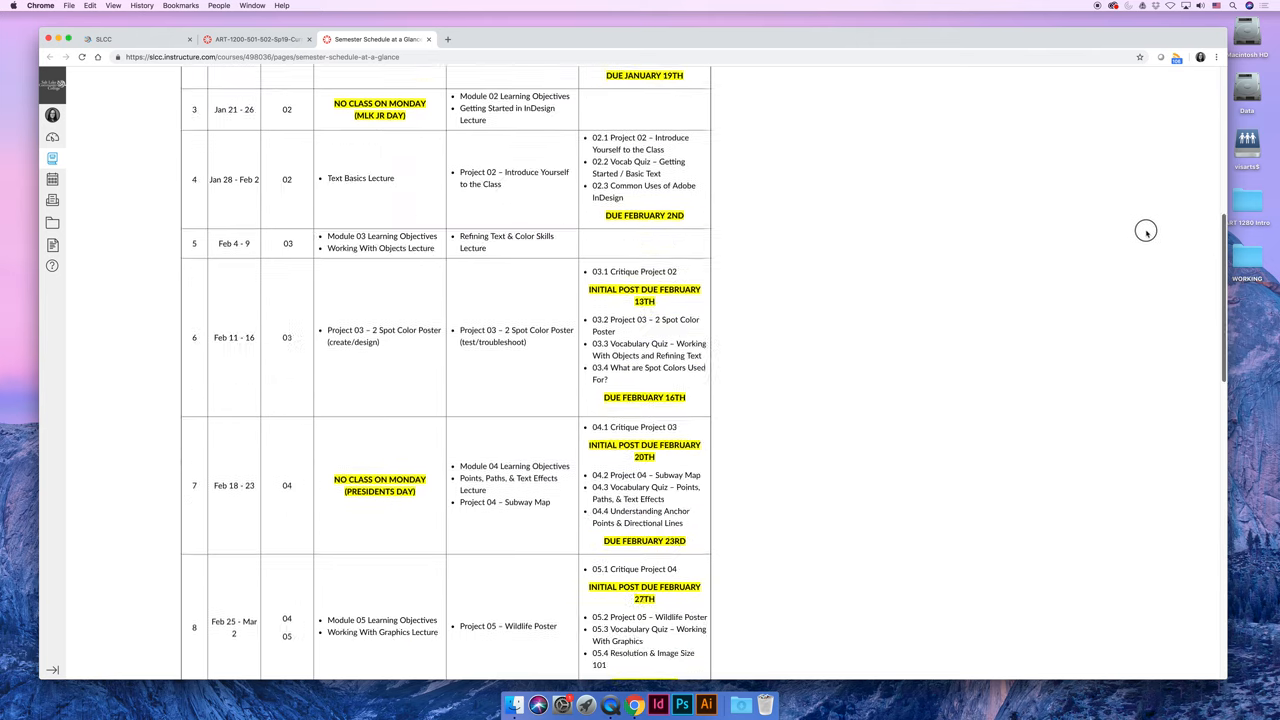
pyautogui.scroll(3)
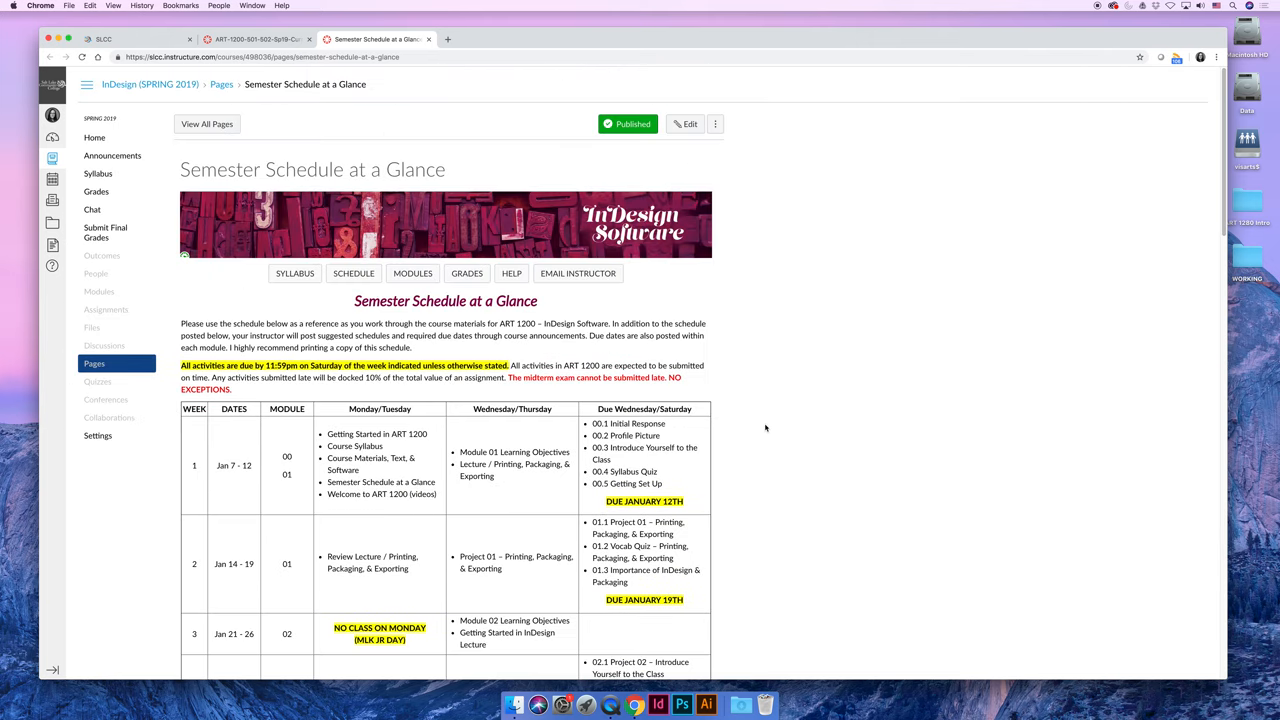
pyautogui.moveTo(374, 8)
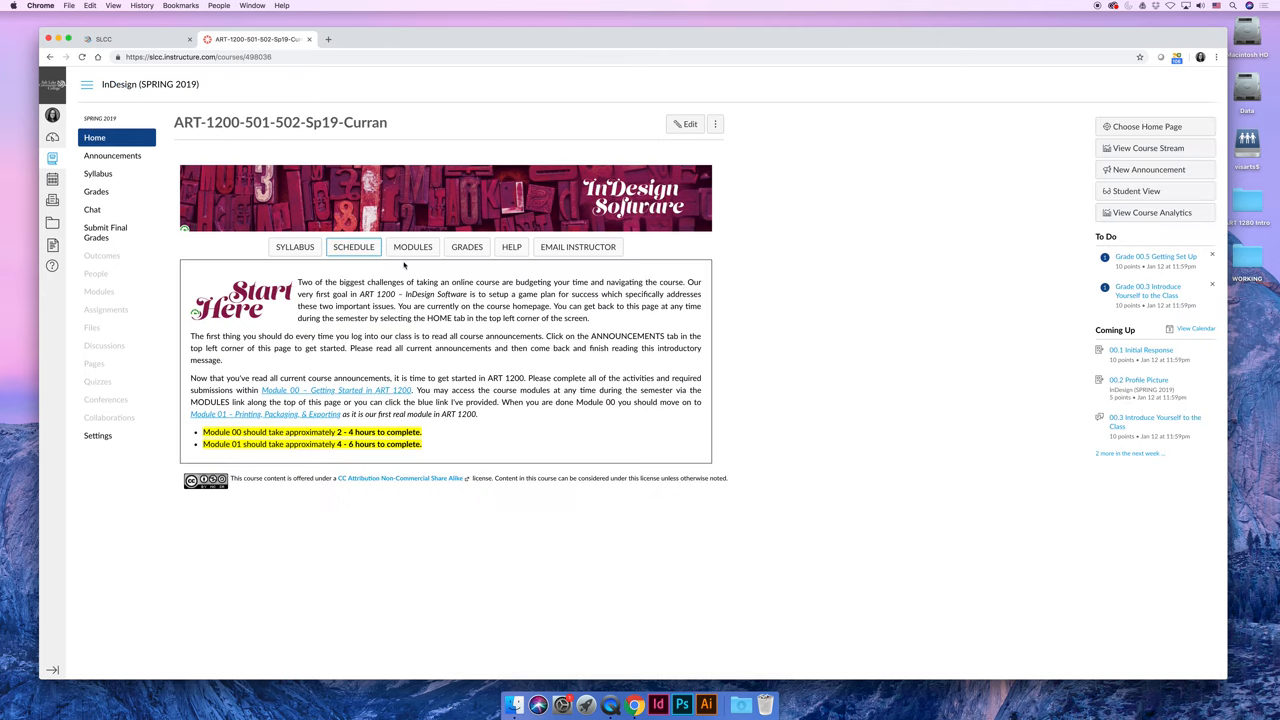
# Step: Open MODULE 00 / Getting Started in ART 1200 in a new tab and scroll through it
pyautogui.rightClick(412, 247)
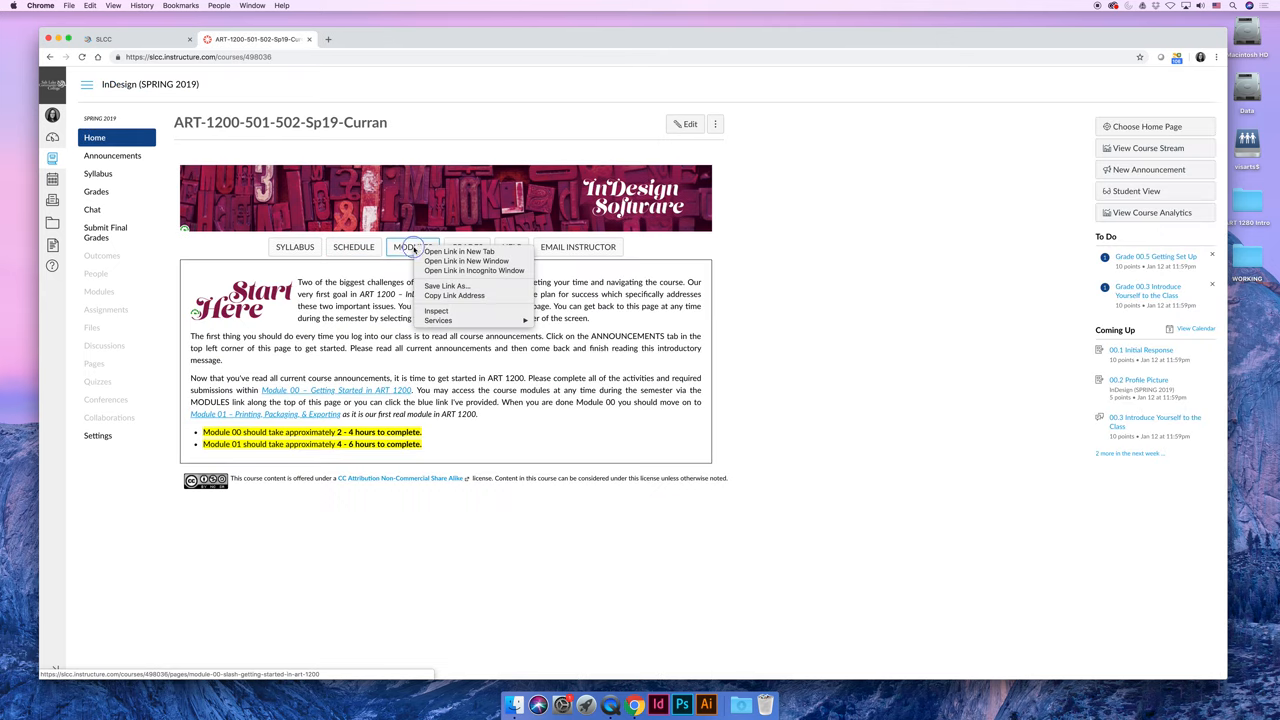
pyautogui.click(459, 251)
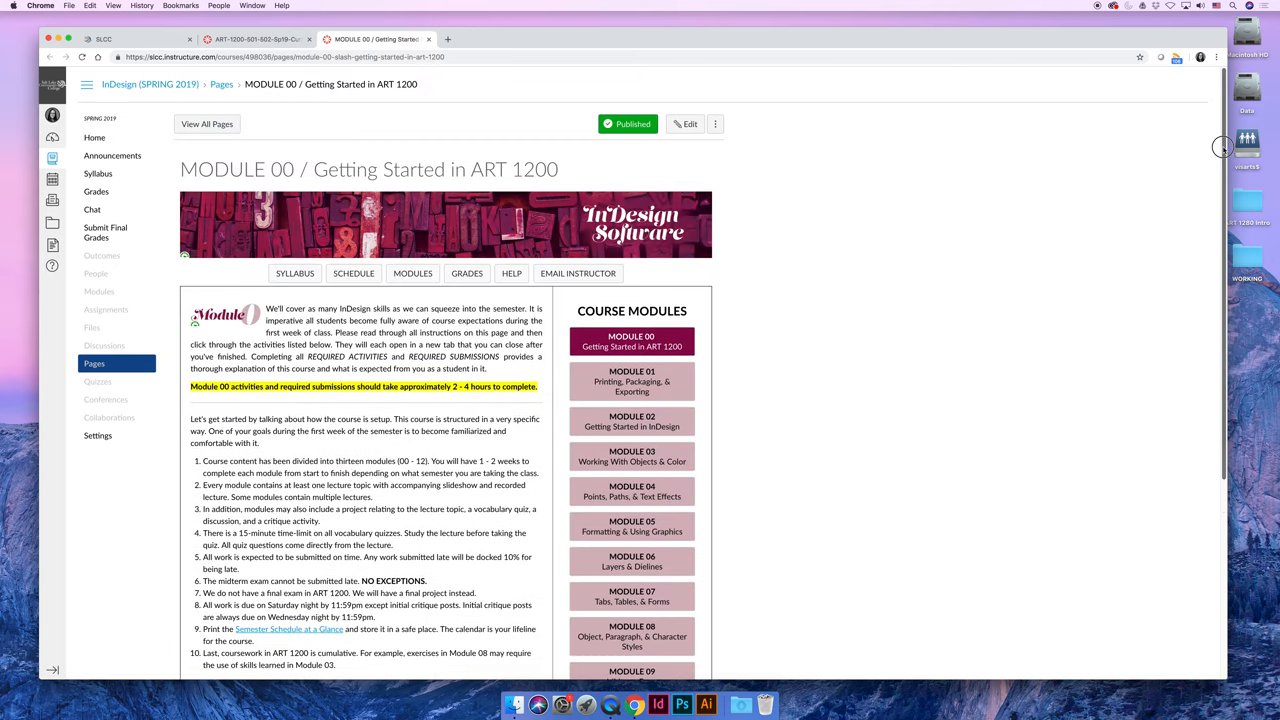
pyautogui.scroll(-3)
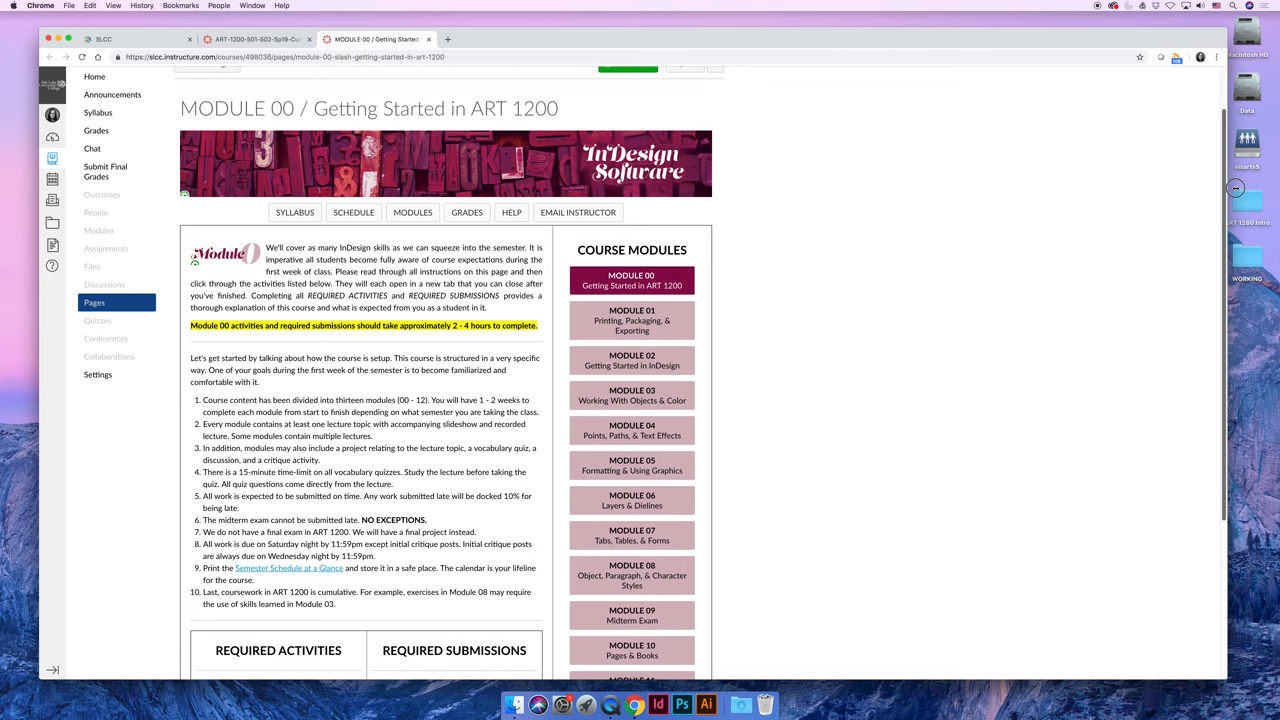
pyautogui.scroll(-3)
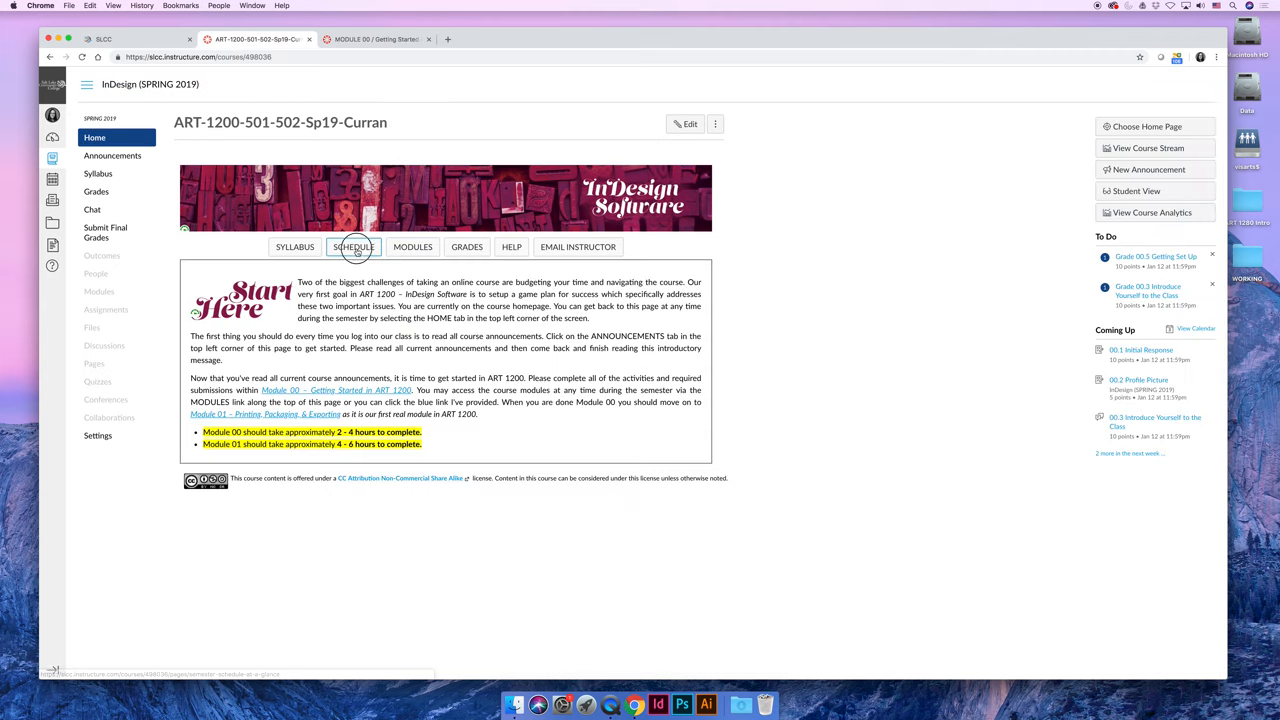
# Step: Open the Semester Schedule at a Glance and scroll to weeks 10–15, spring break through midterm
pyautogui.click(353, 247)
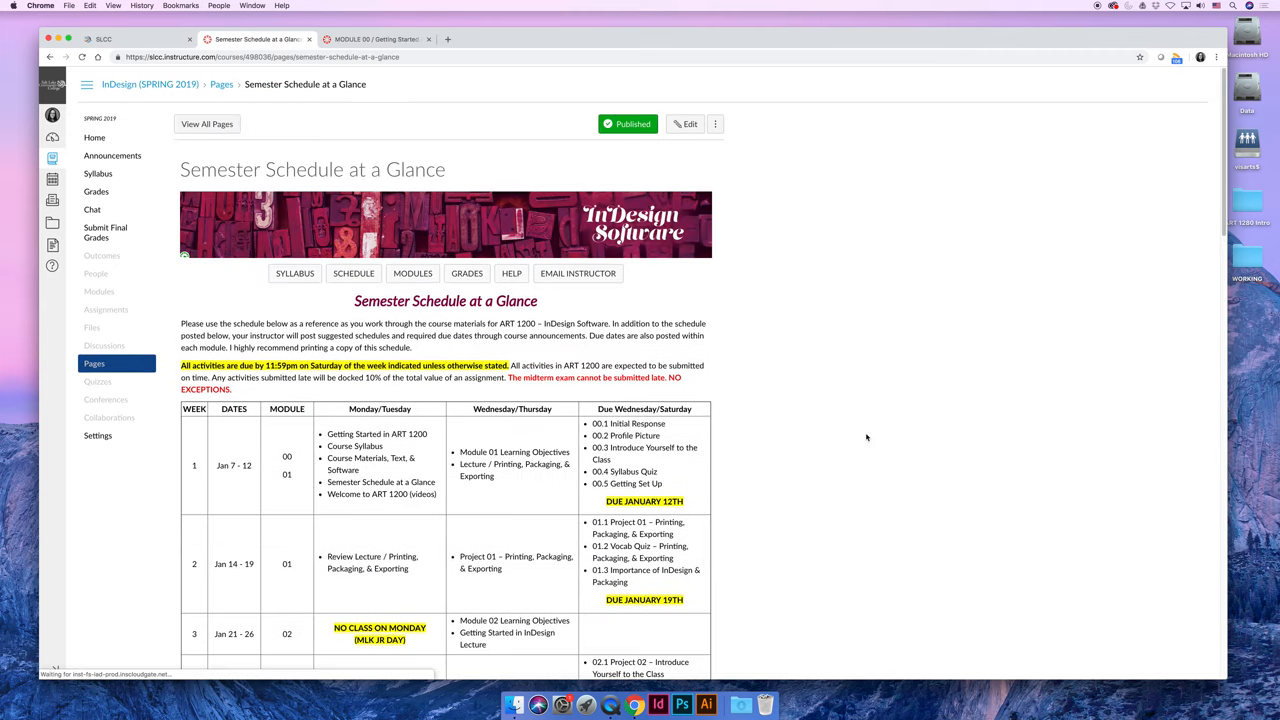
pyautogui.scroll(-3)
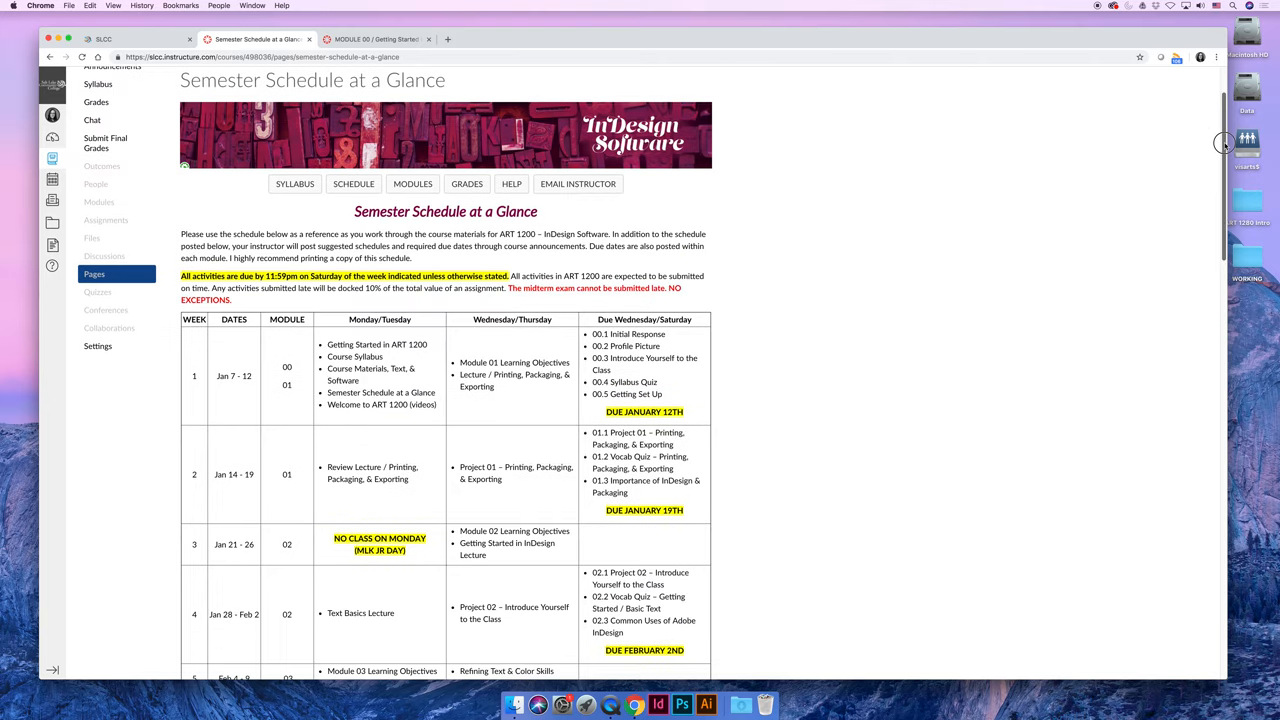
pyautogui.scroll(-3)
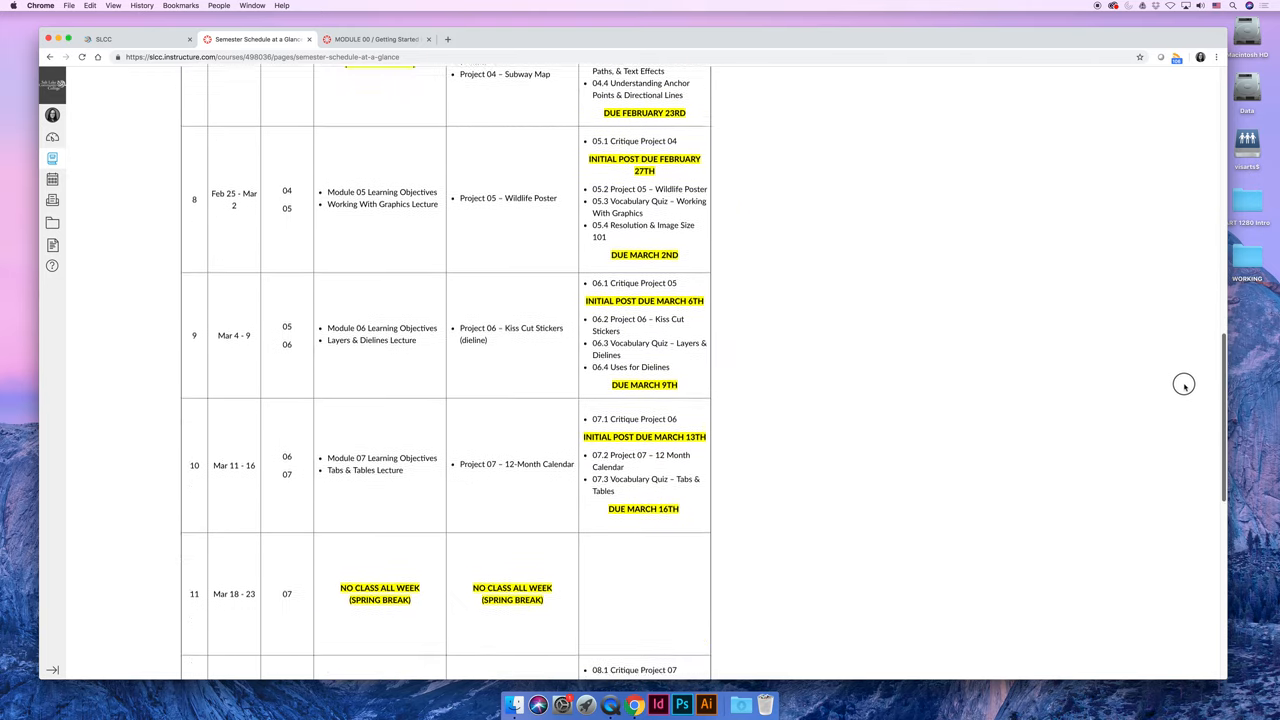
pyautogui.scroll(-3)
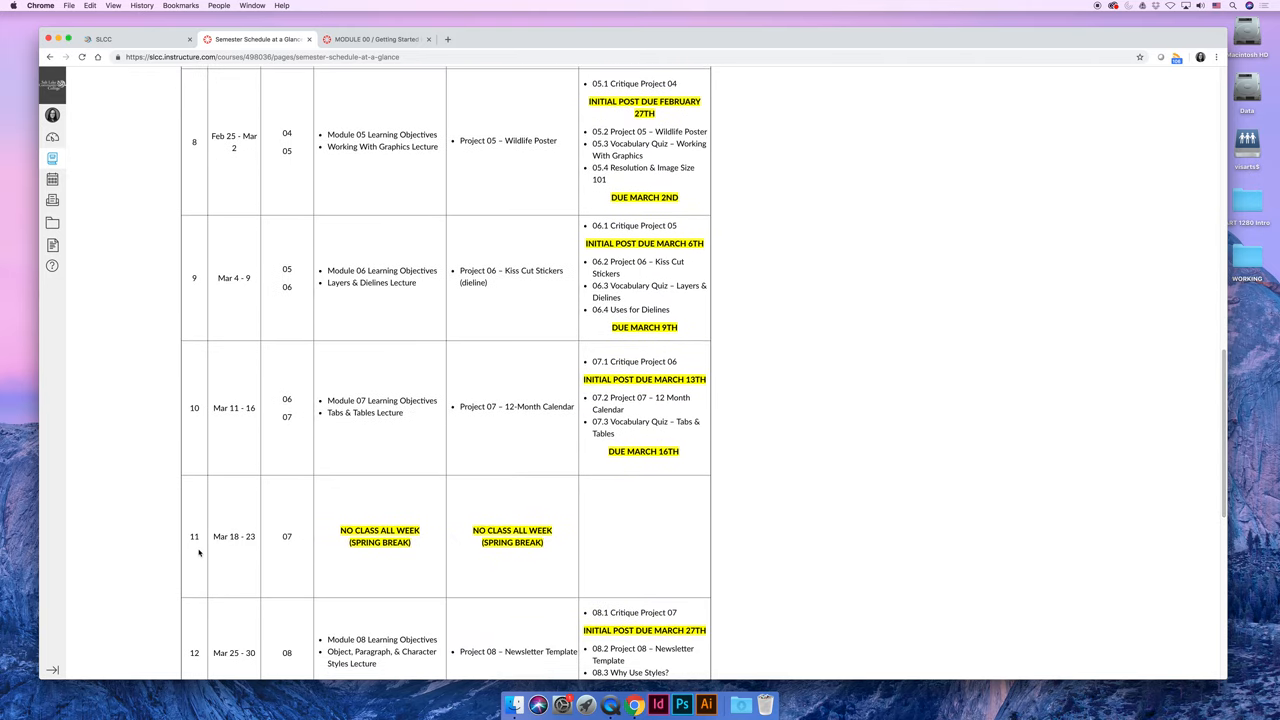
pyautogui.moveTo(233, 557)
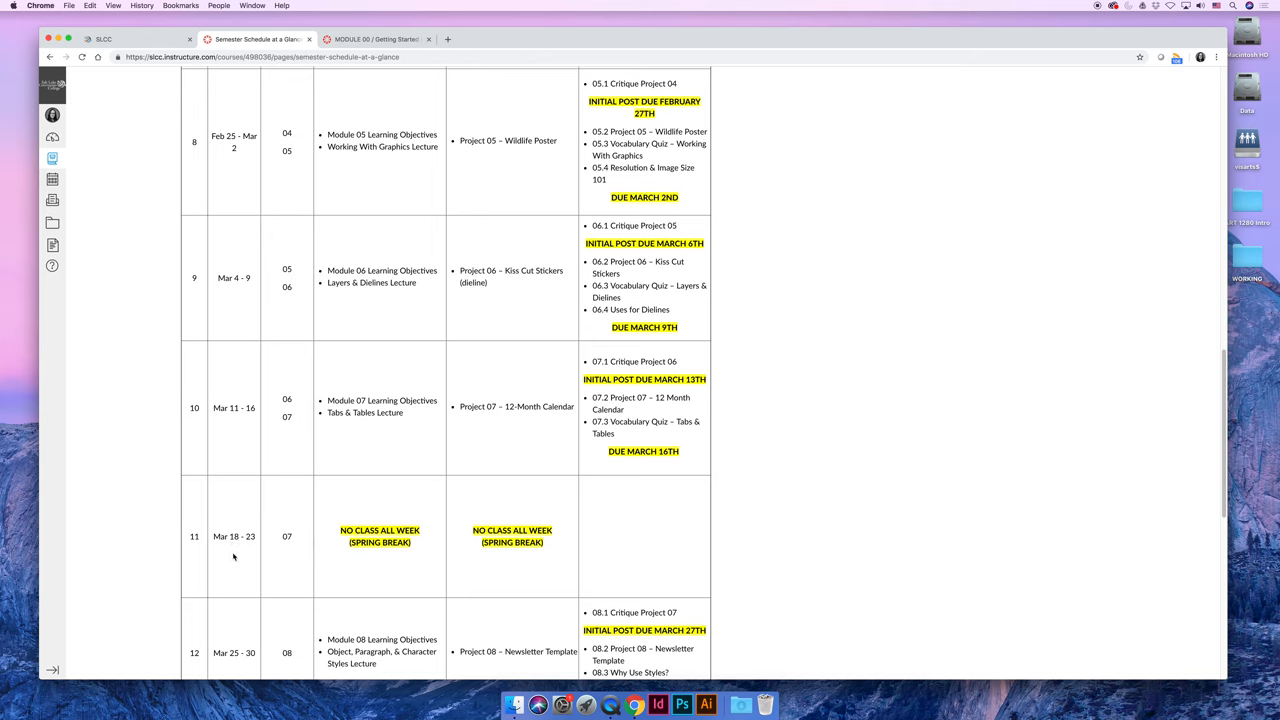
pyautogui.moveTo(250, 524)
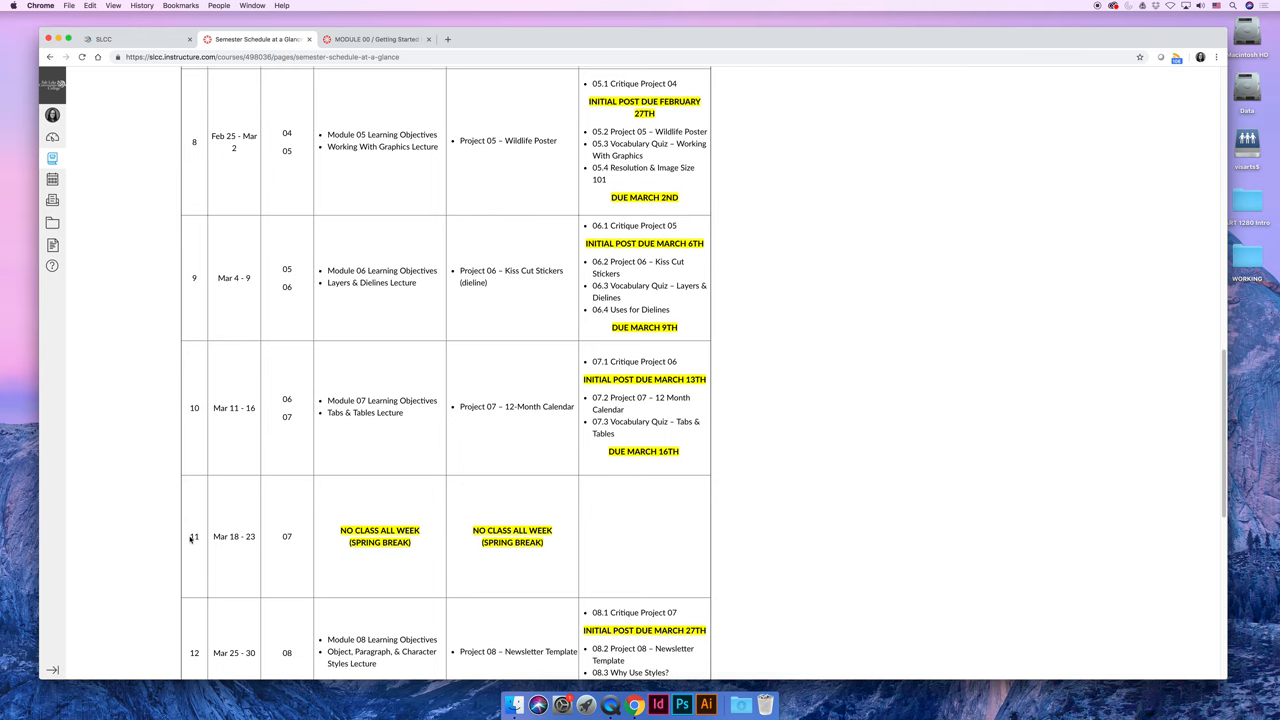
pyautogui.moveTo(600, 560)
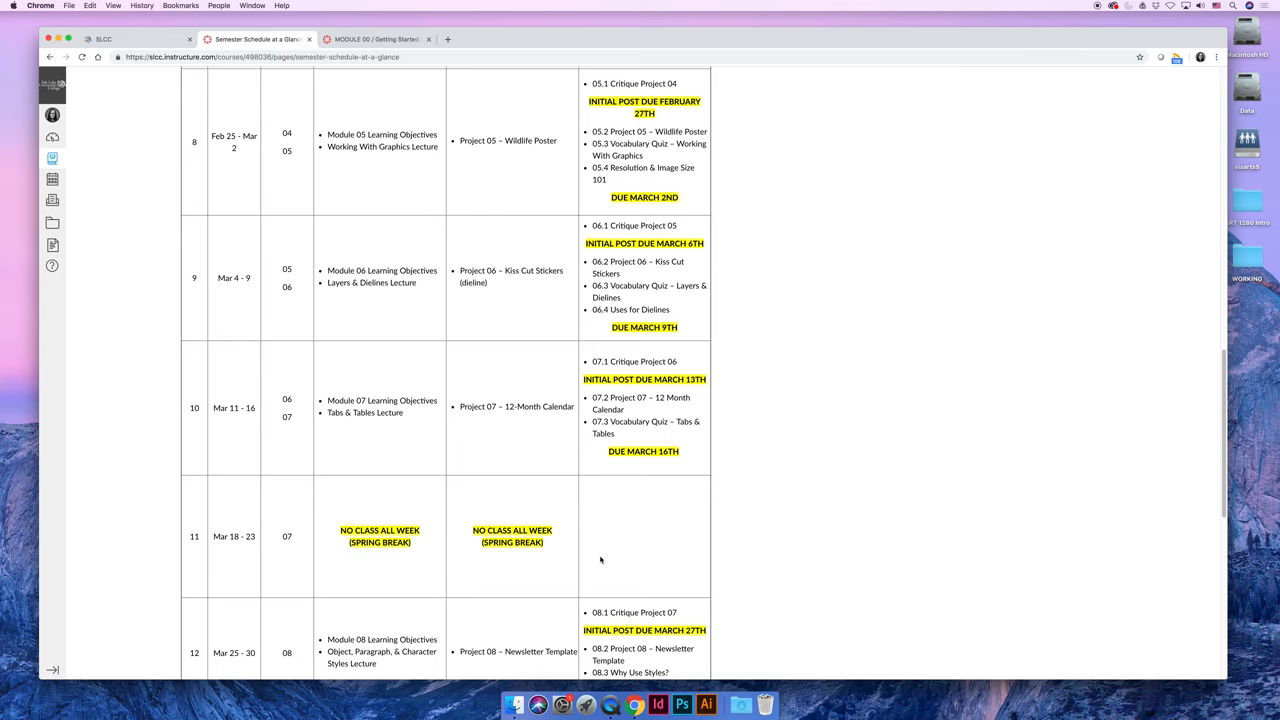
pyautogui.scroll(-3)
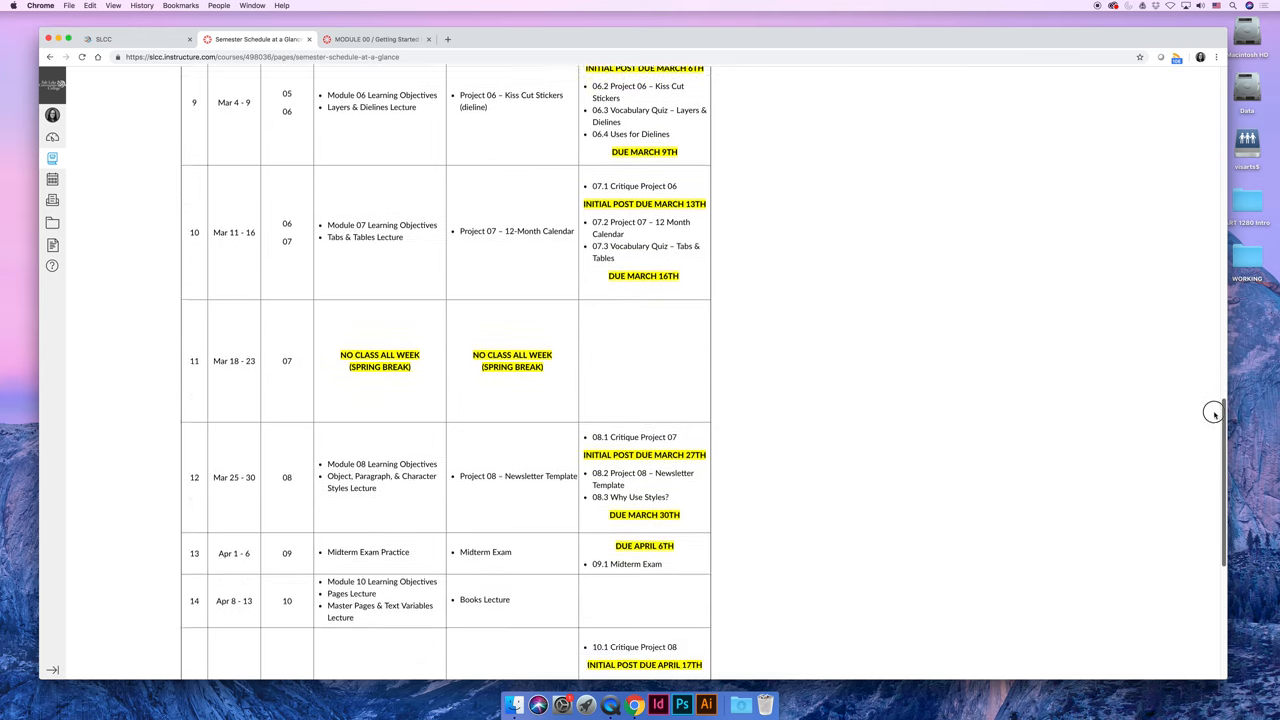
pyautogui.scroll(-3)
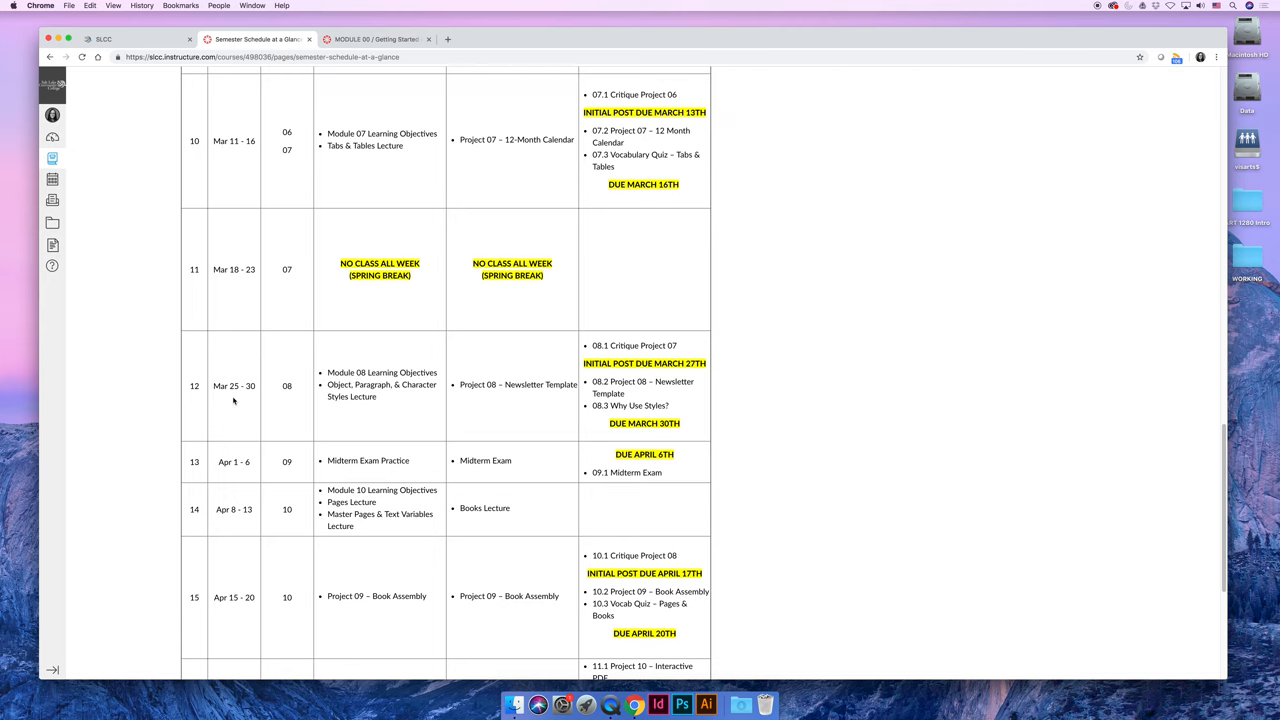
pyautogui.moveTo(398, 368)
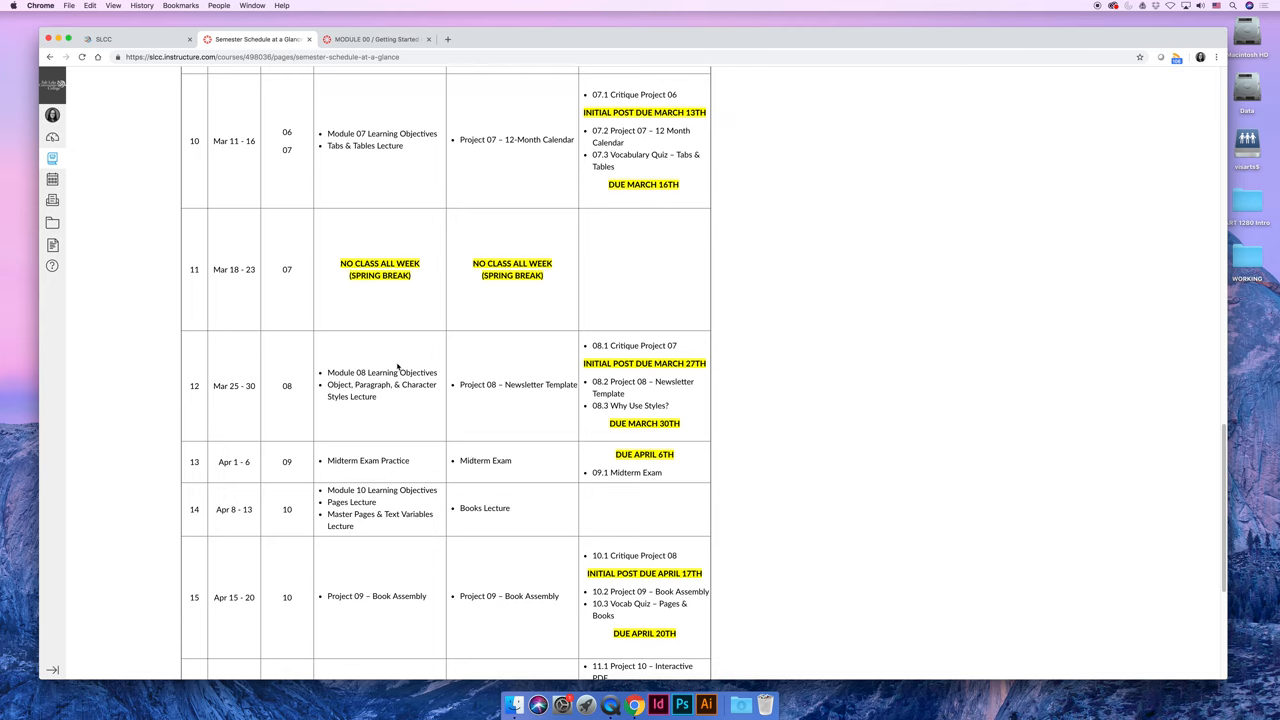
# Step: From the Module 00 tab, open MODULE 08 / Object, Paragraph, & Character Styles
pyautogui.click(377, 39)
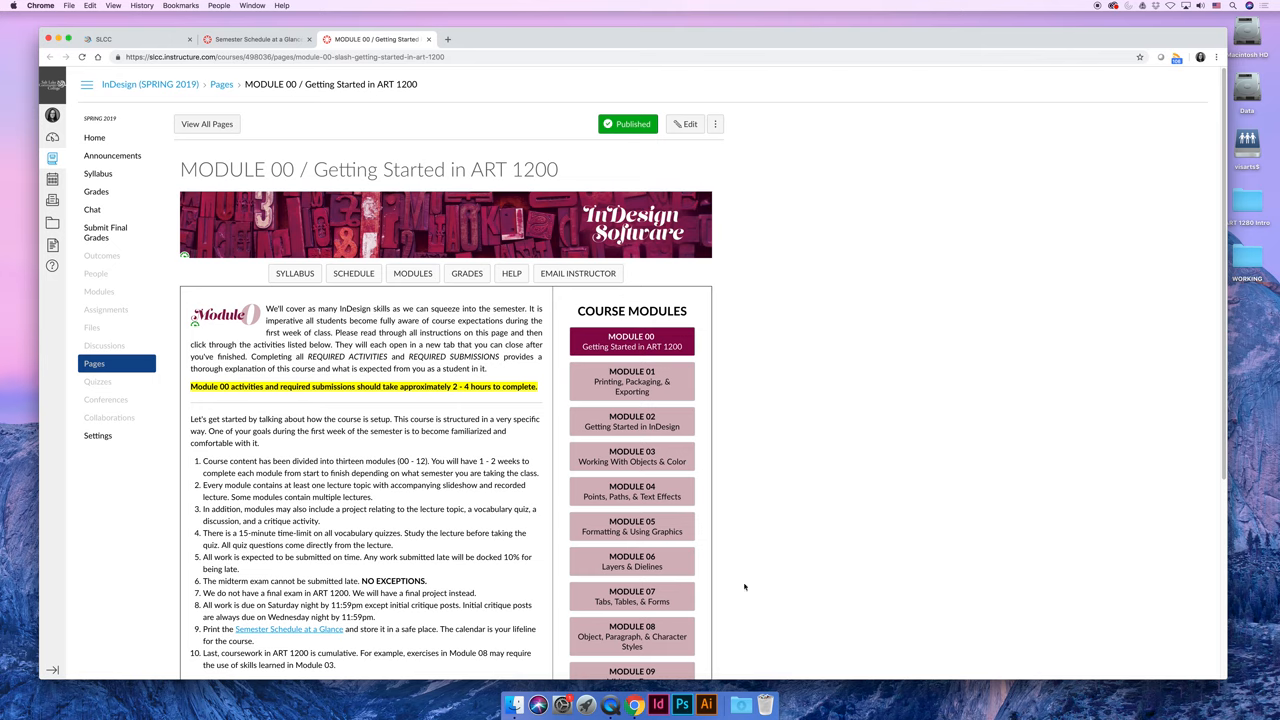
pyautogui.scroll(-3)
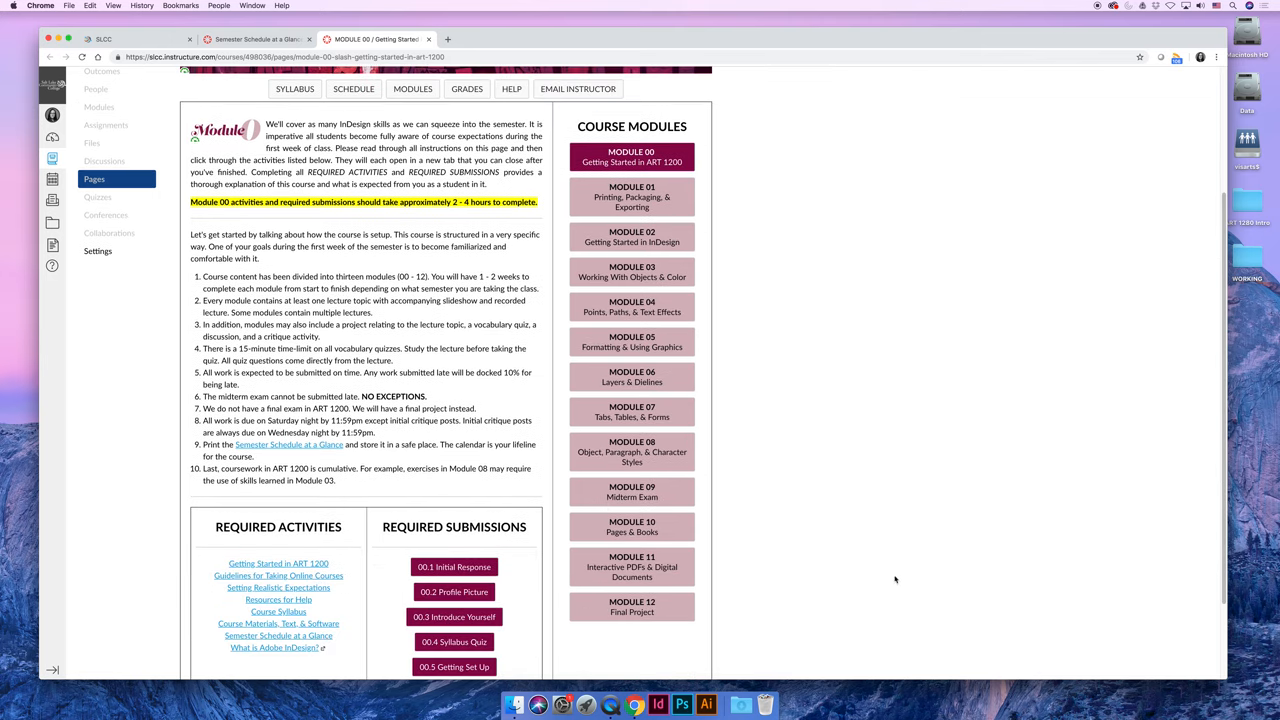
pyautogui.click(632, 451)
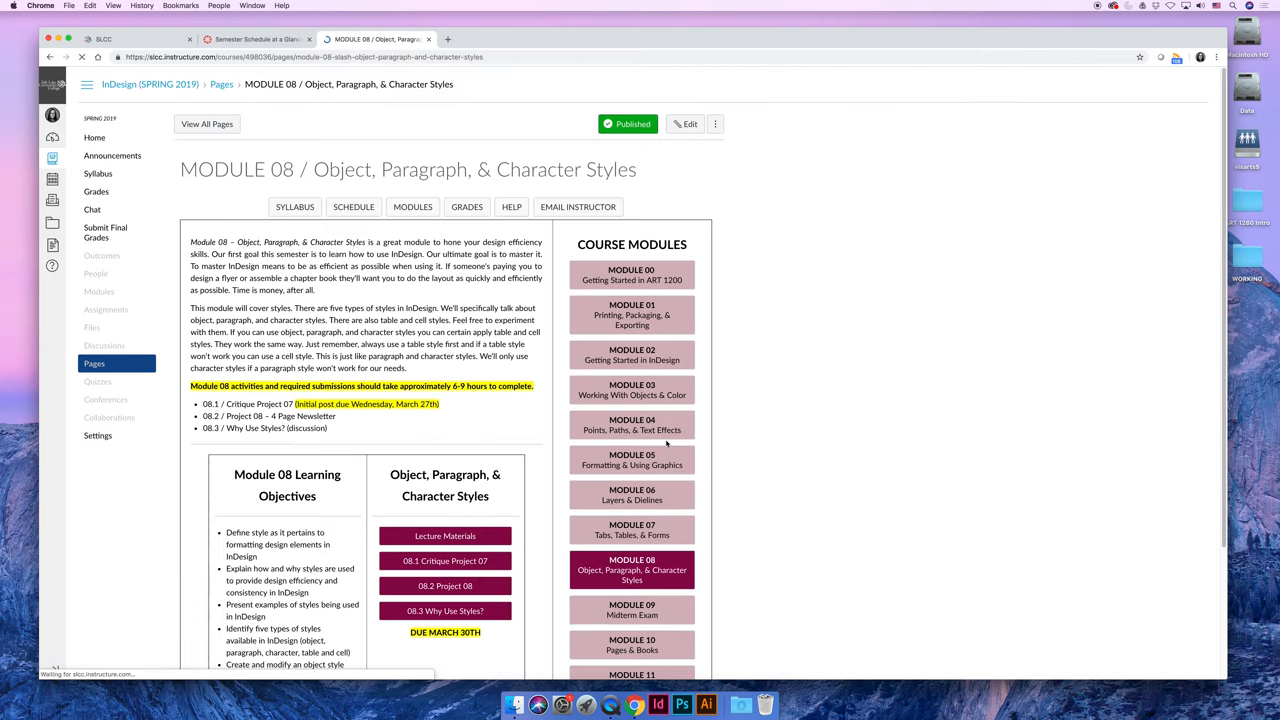
pyautogui.scroll(-3)
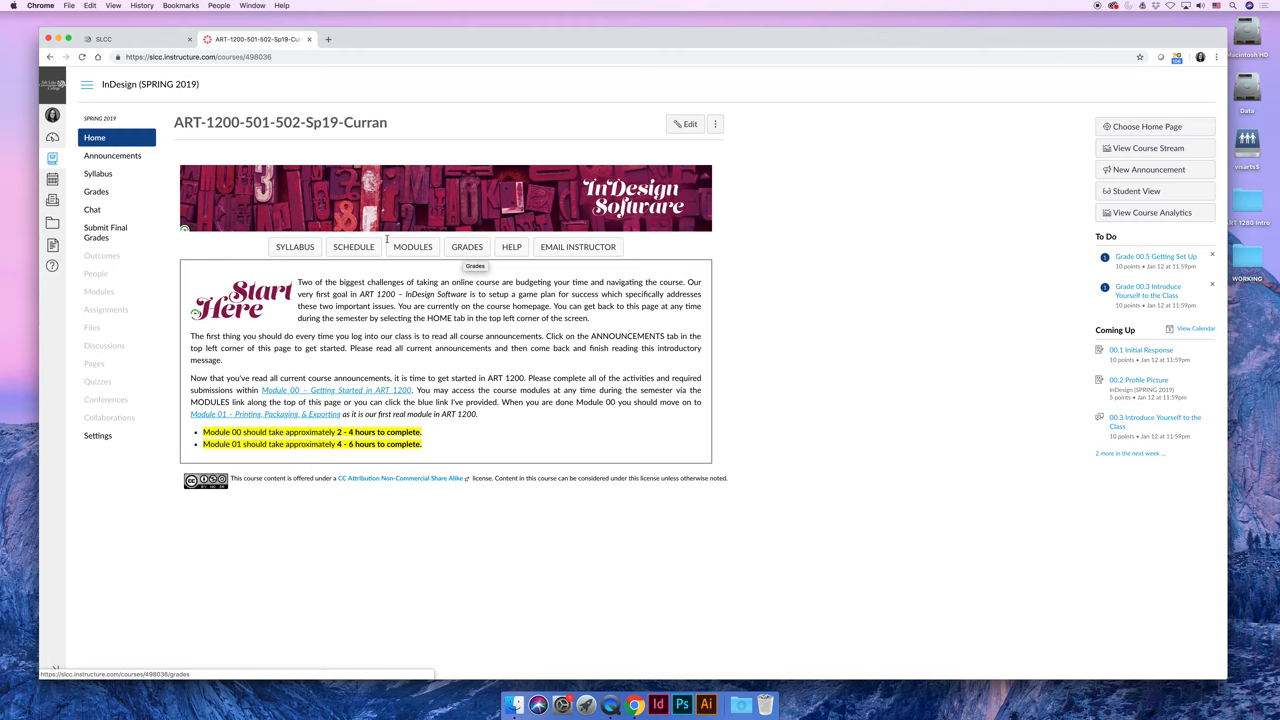
pyautogui.moveTo(467, 247)
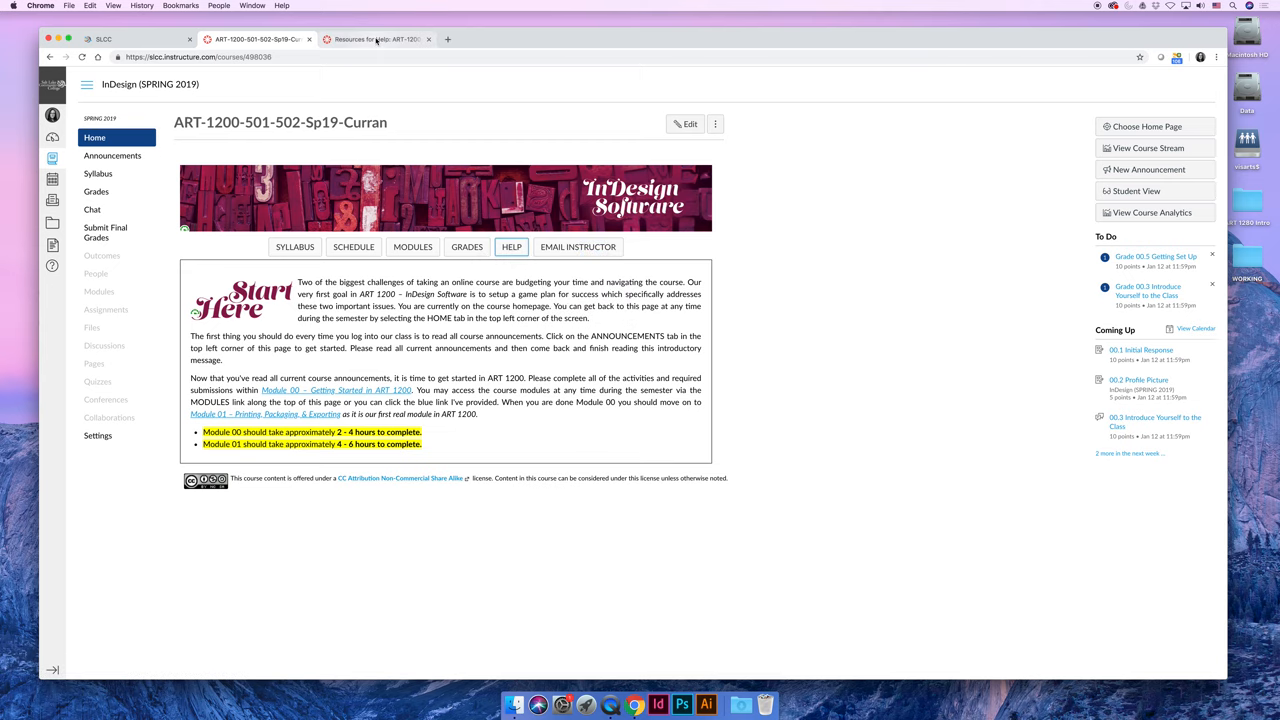
# Step: Scroll through Resources for Help sections 1–5, including Adobe InDesign resources and classmate support
pyautogui.click(375, 39)
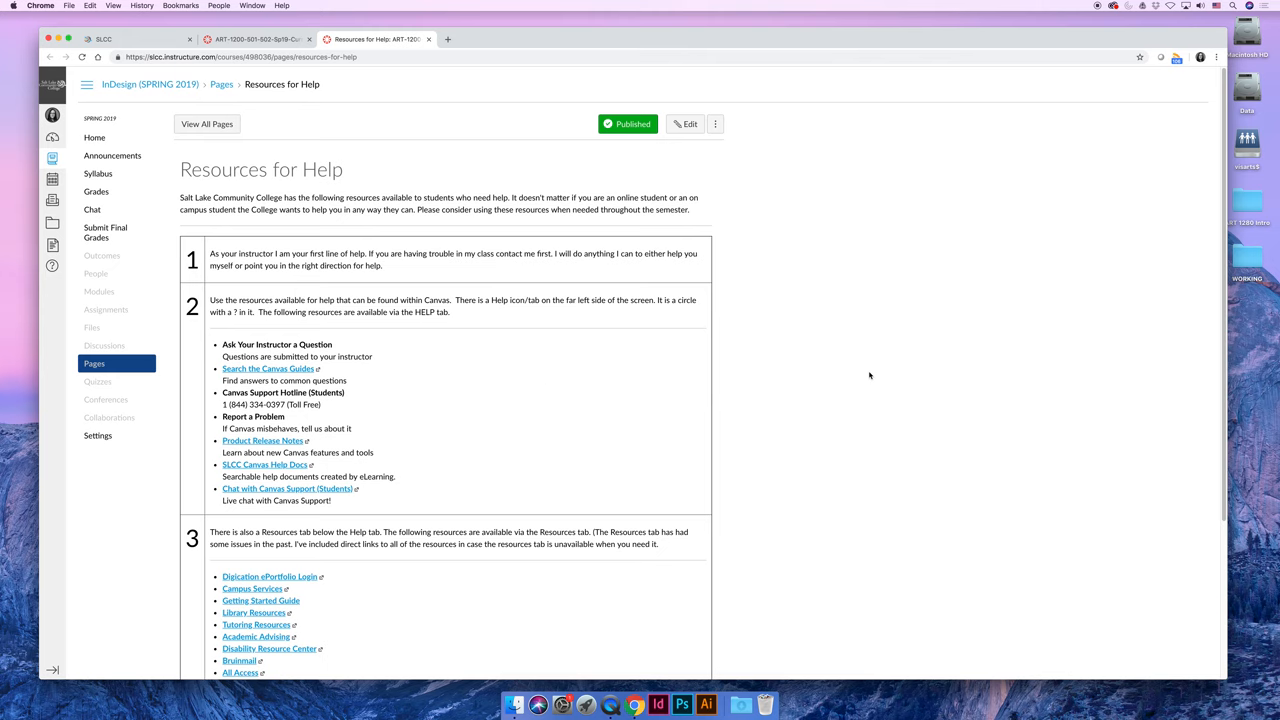
pyautogui.scroll(-3)
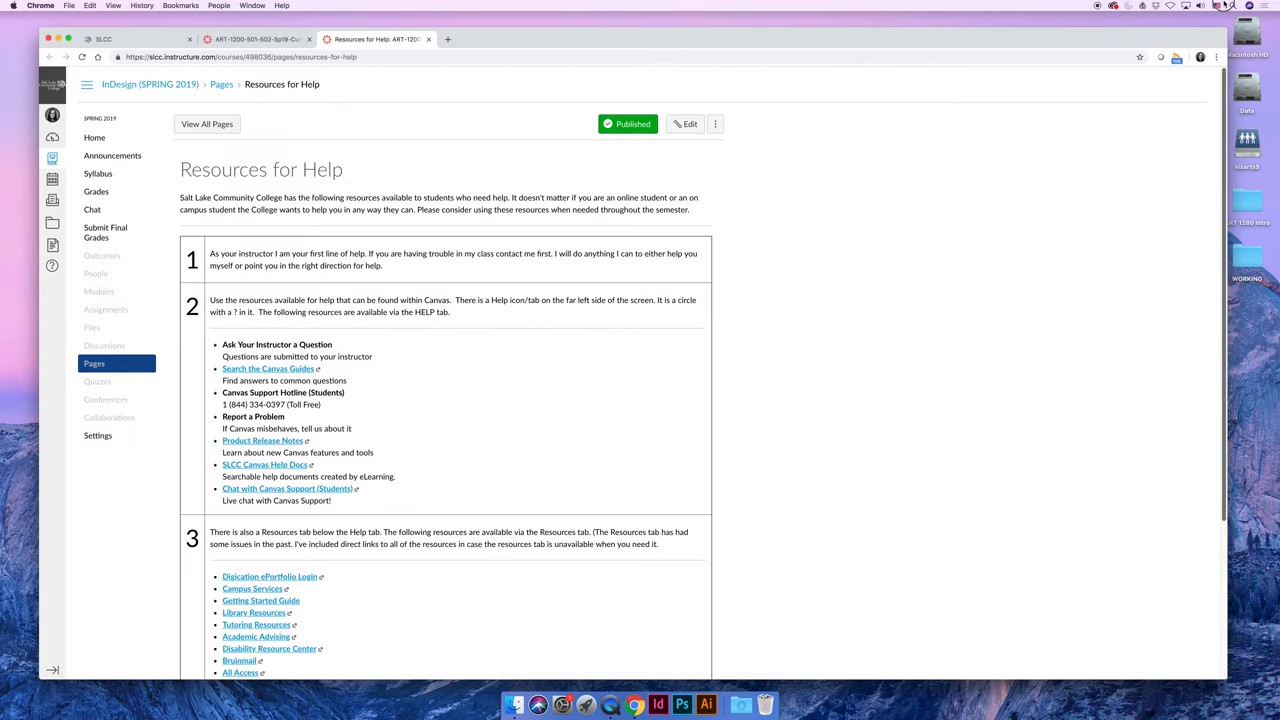
pyautogui.moveTo(1042, 297)
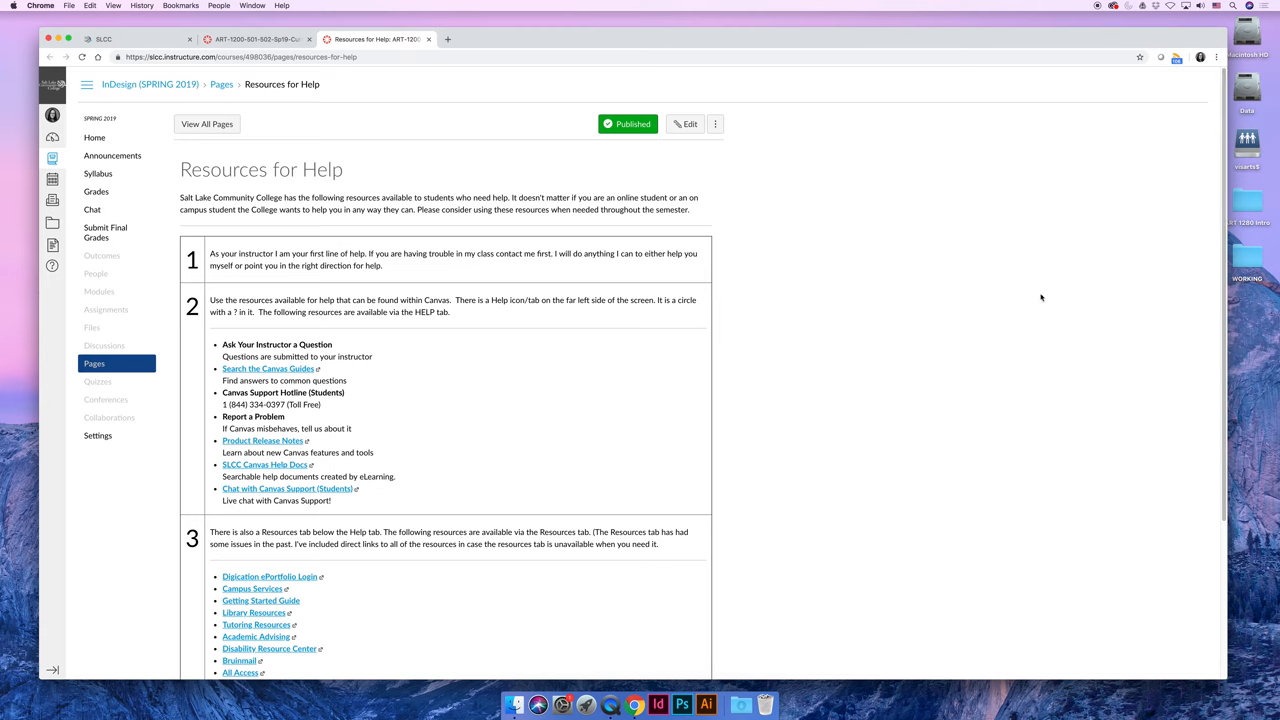
pyautogui.moveTo(465, 497)
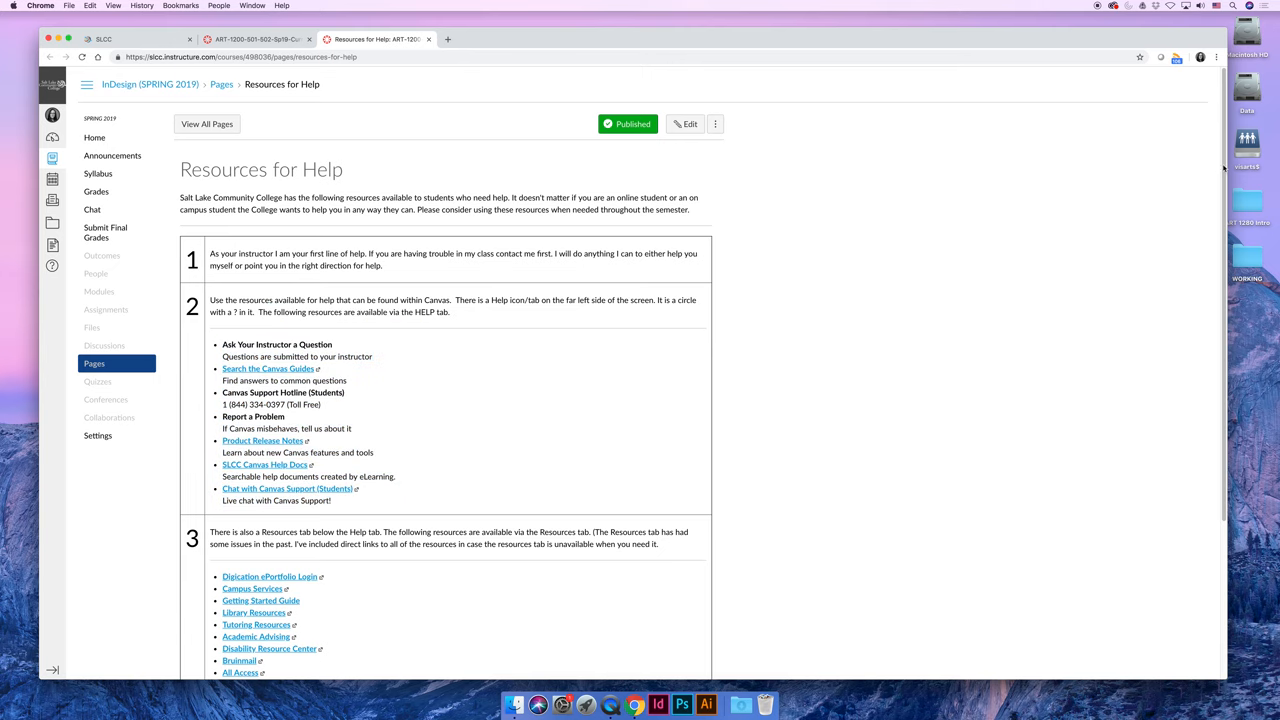
pyautogui.scroll(-3)
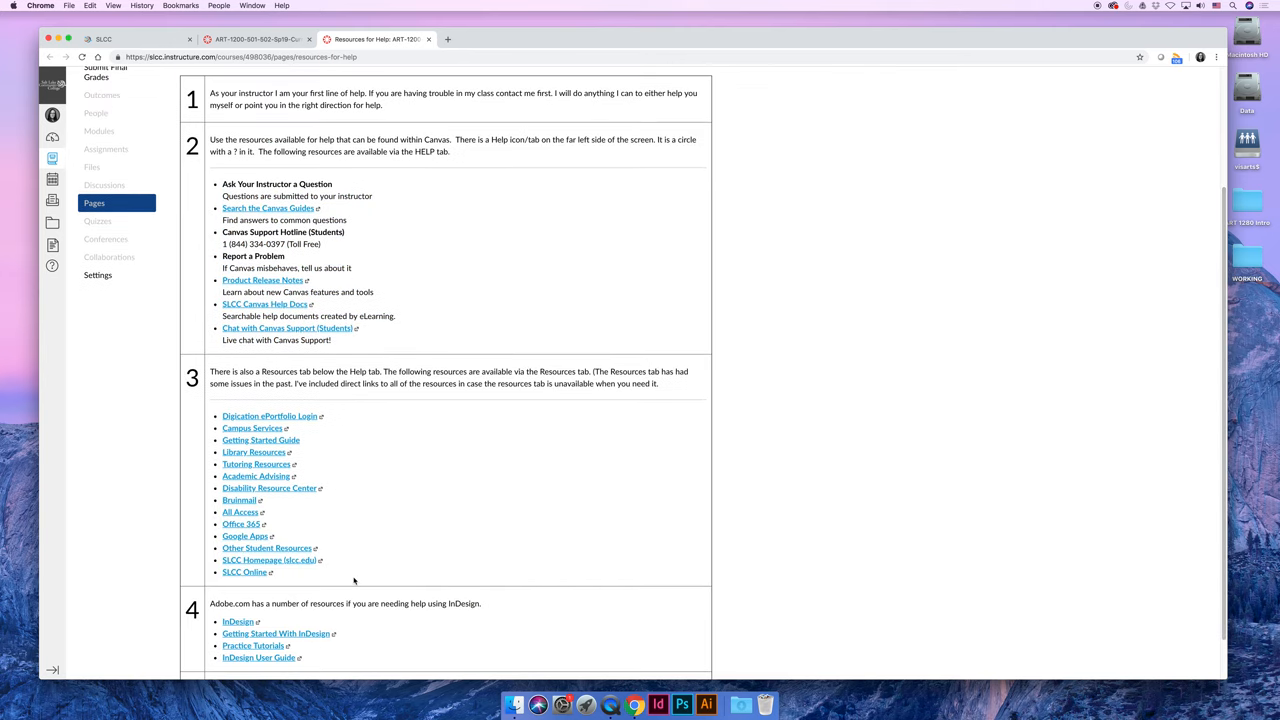
pyautogui.moveTo(395, 446)
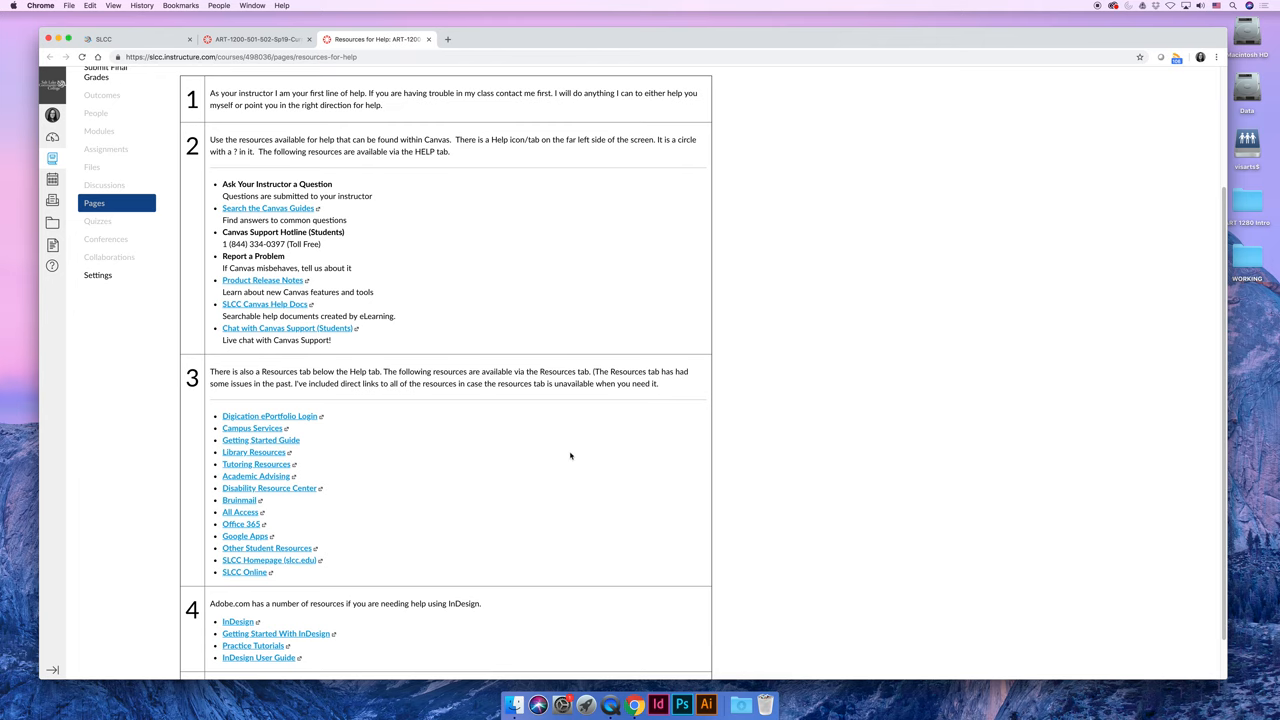
pyautogui.scroll(-3)
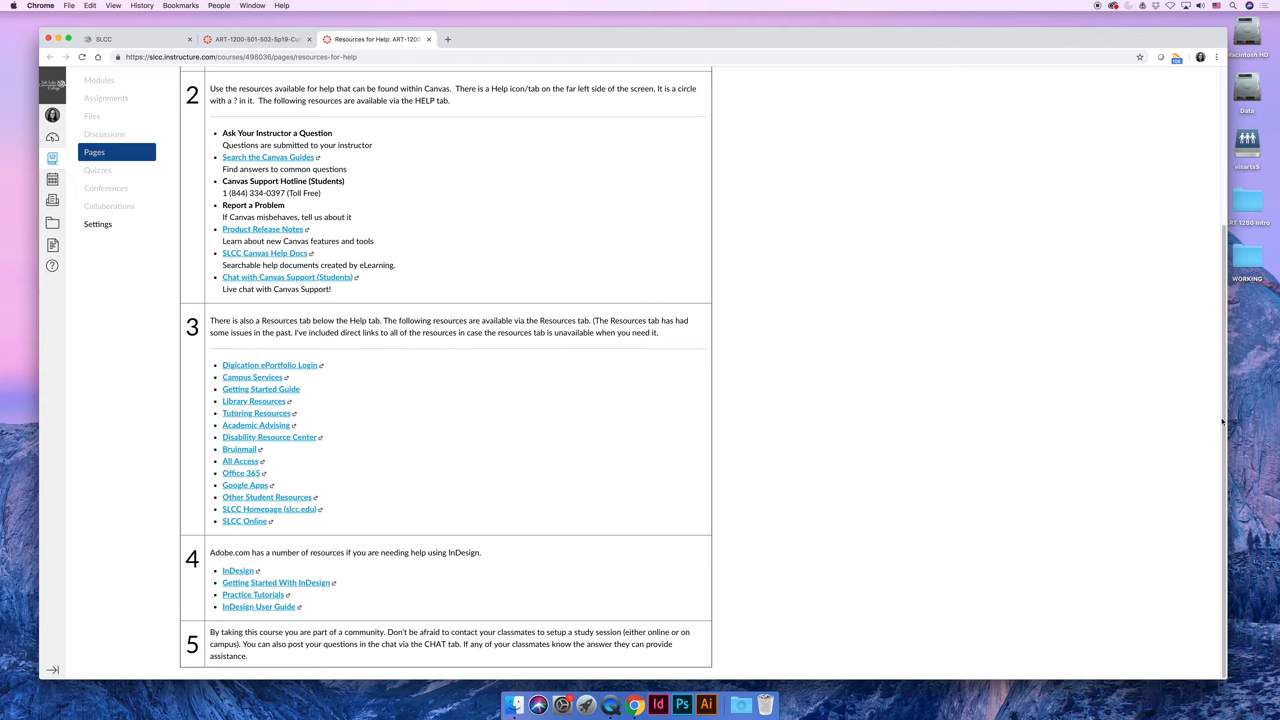
pyautogui.scroll(3)
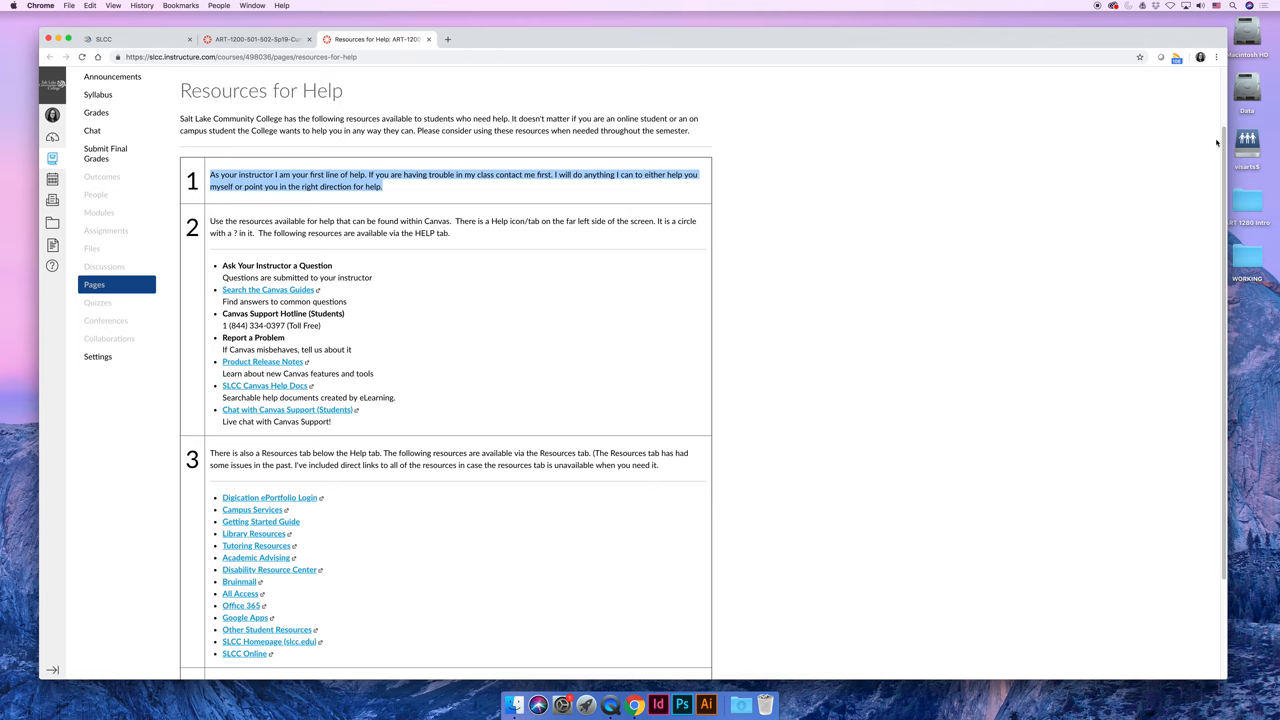
pyautogui.scroll(-3)
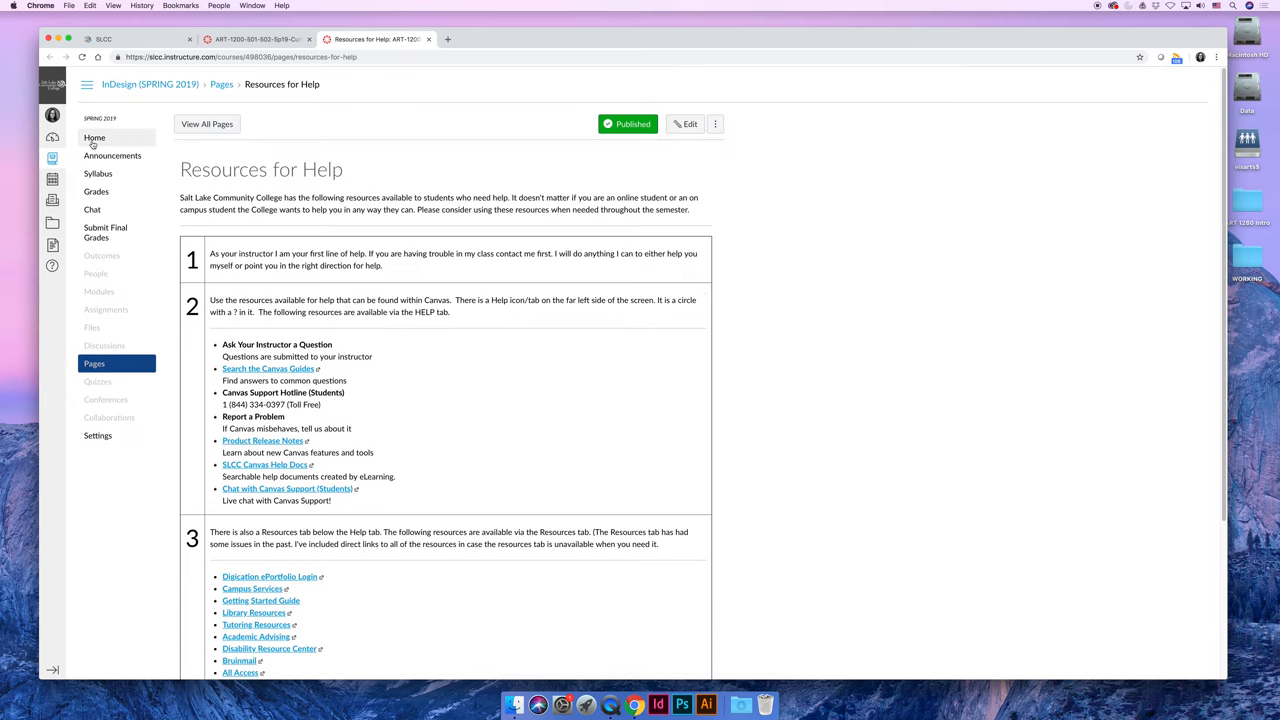
# Step: Replace the Resources for Help page with the InDesign course home page
pyautogui.click(94, 137)
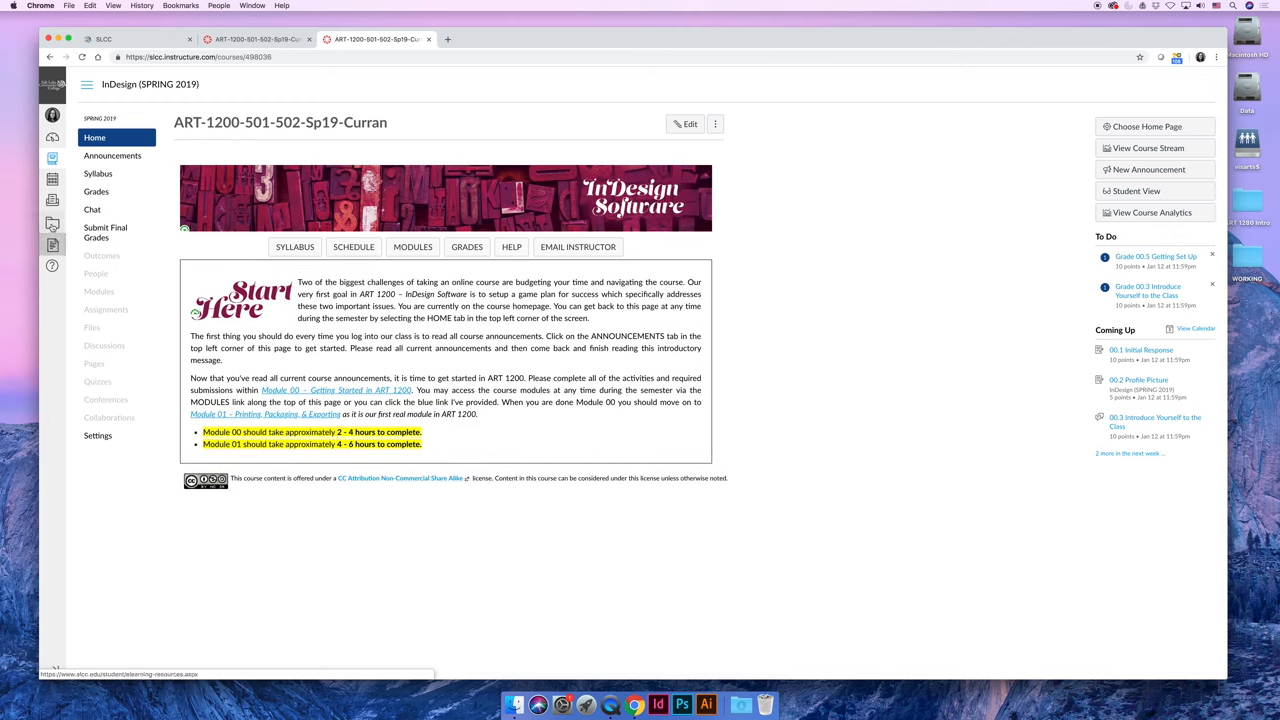
pyautogui.moveTo(52, 199)
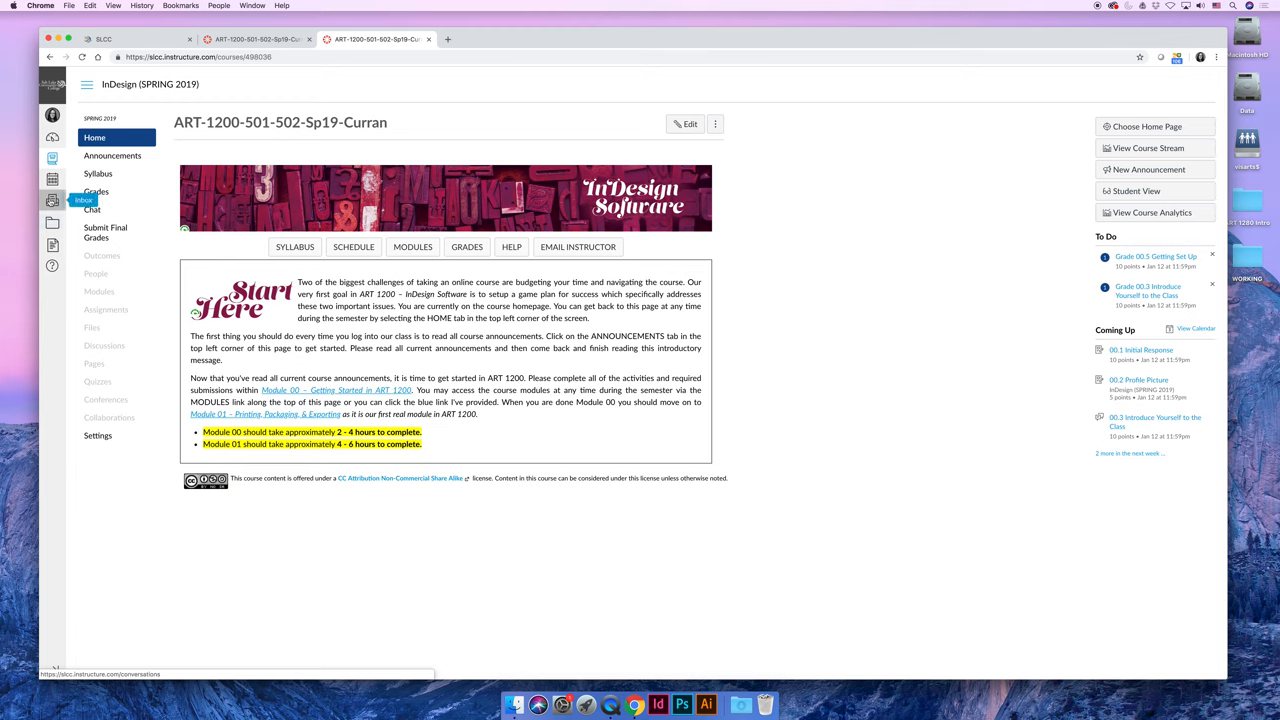
pyautogui.moveTo(386, 530)
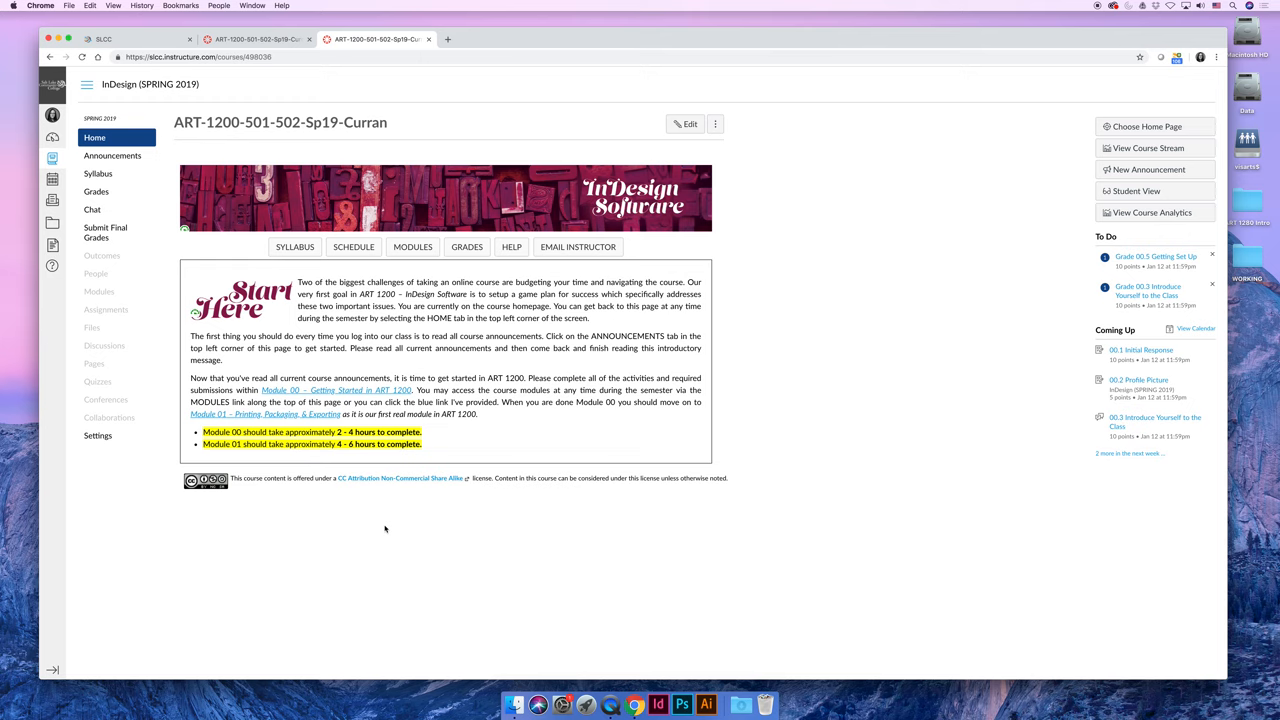
pyautogui.moveTo(520, 454)
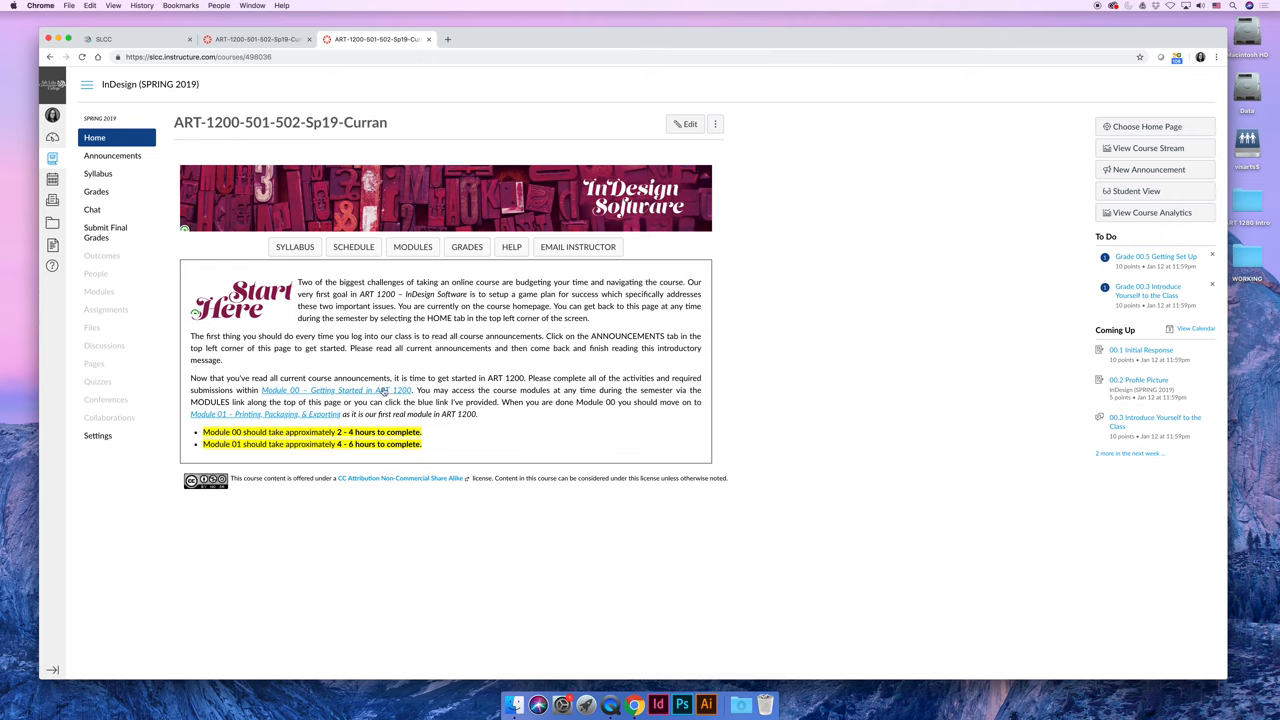
pyautogui.moveTo(337, 390)
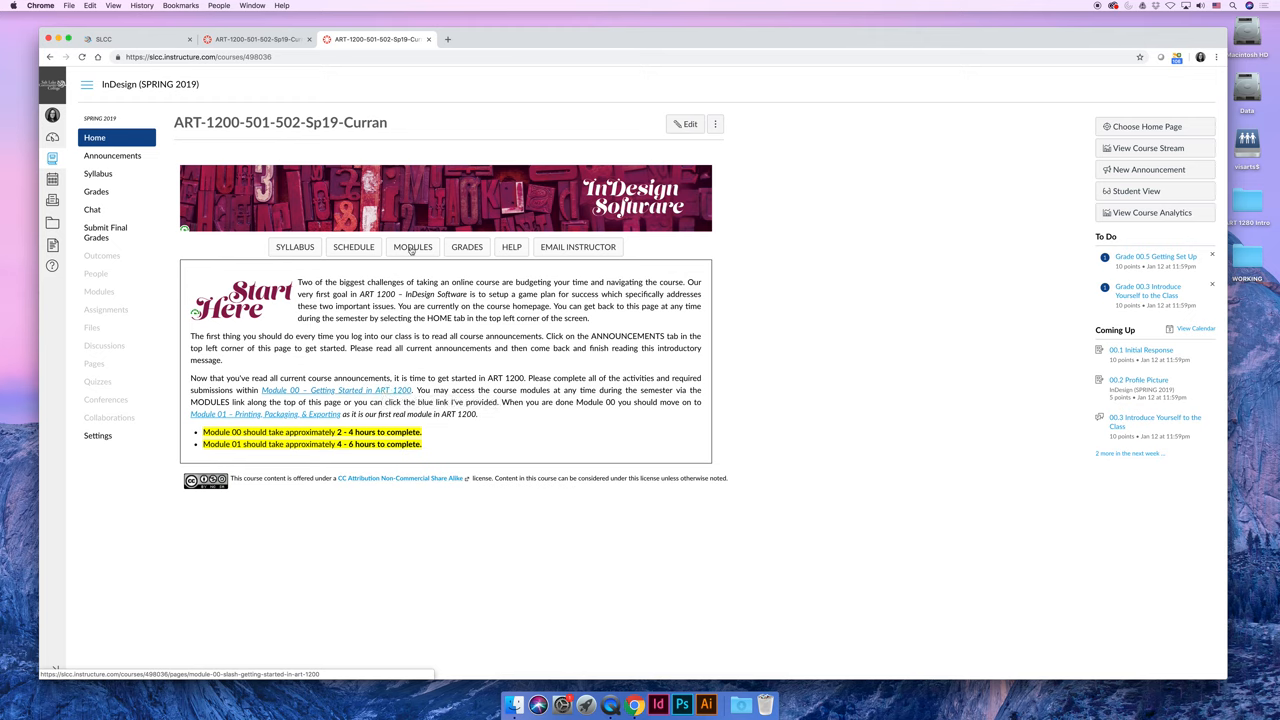
pyautogui.moveTo(413, 247)
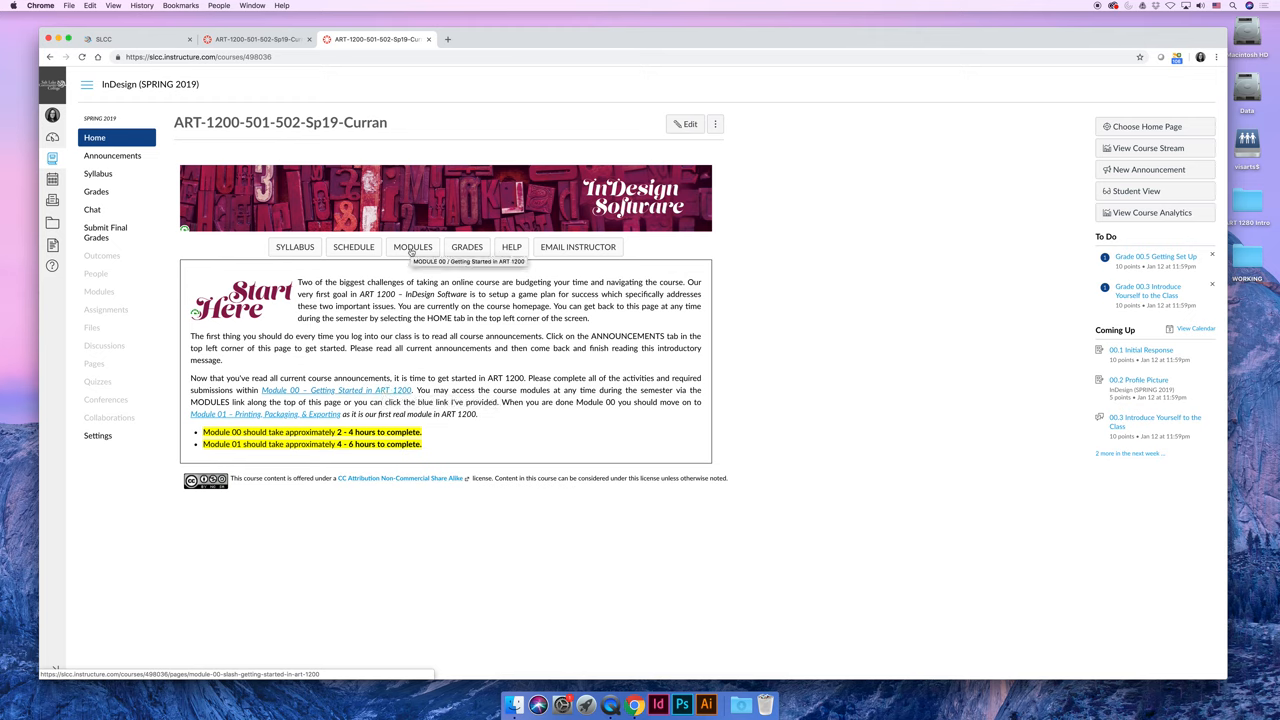